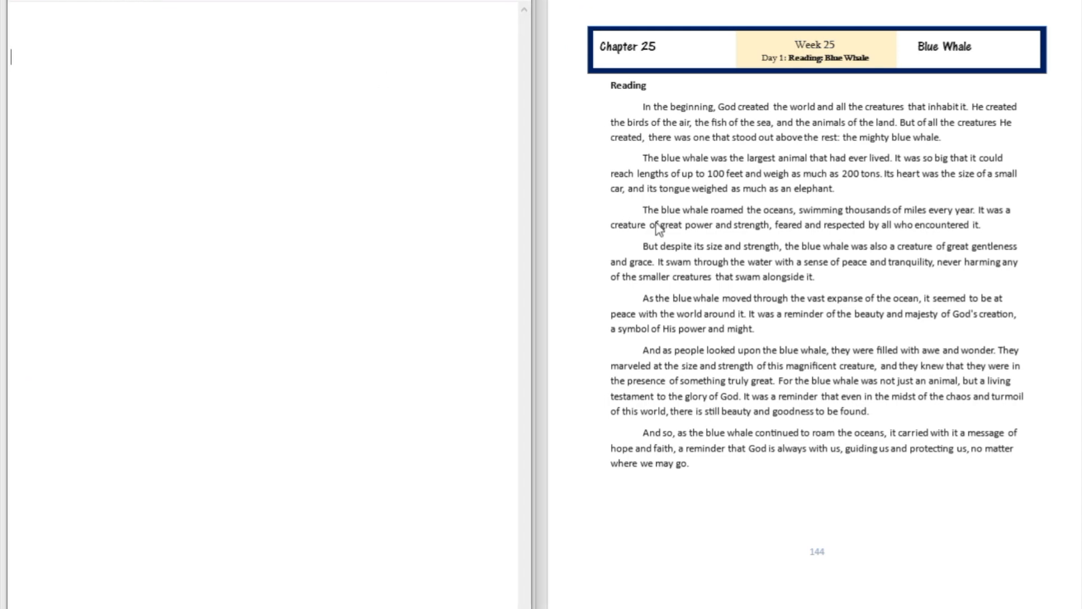
- Scroll down through the Week 25 Blue Whale reading pages
{"action": "scroll", "scroll_direction": "down", "scroll_amount": 3}
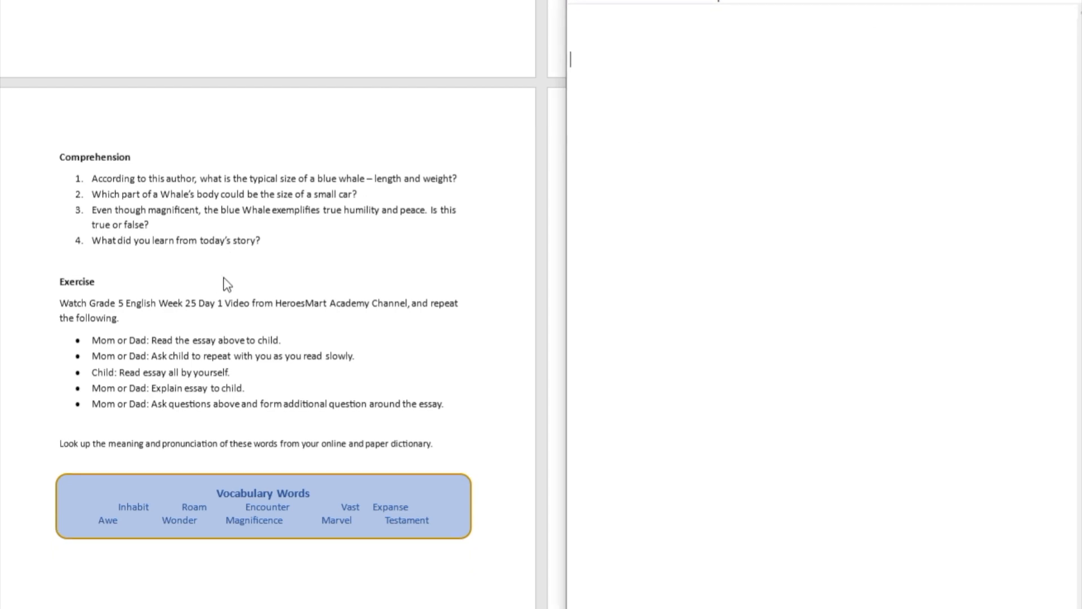
{"action": "scroll", "scroll_direction": "down", "scroll_amount": 3}
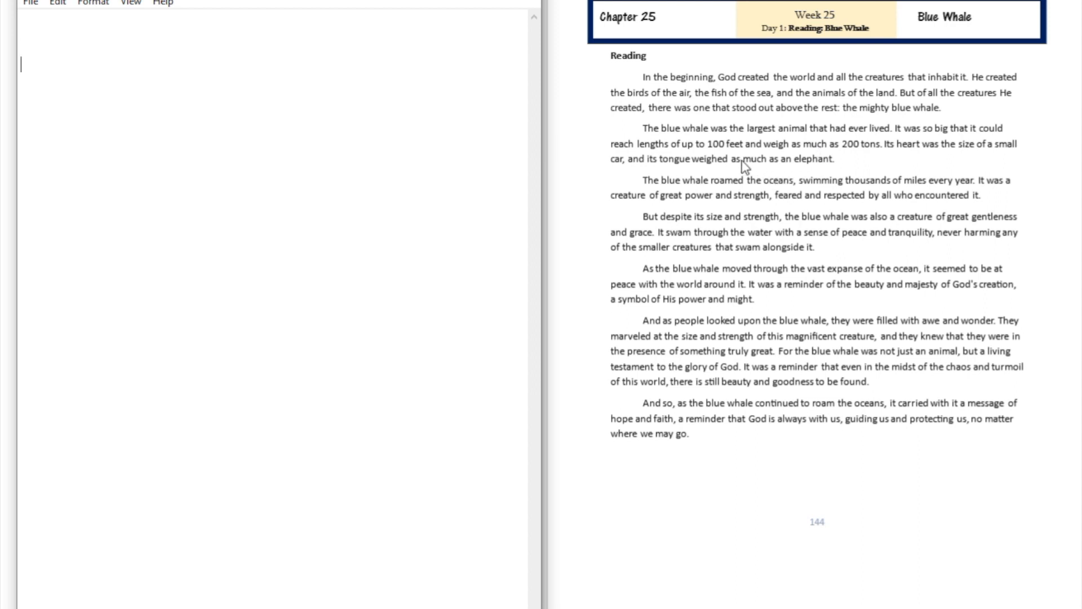
{"action": "mouse_move", "coordinate": [743, 153]}
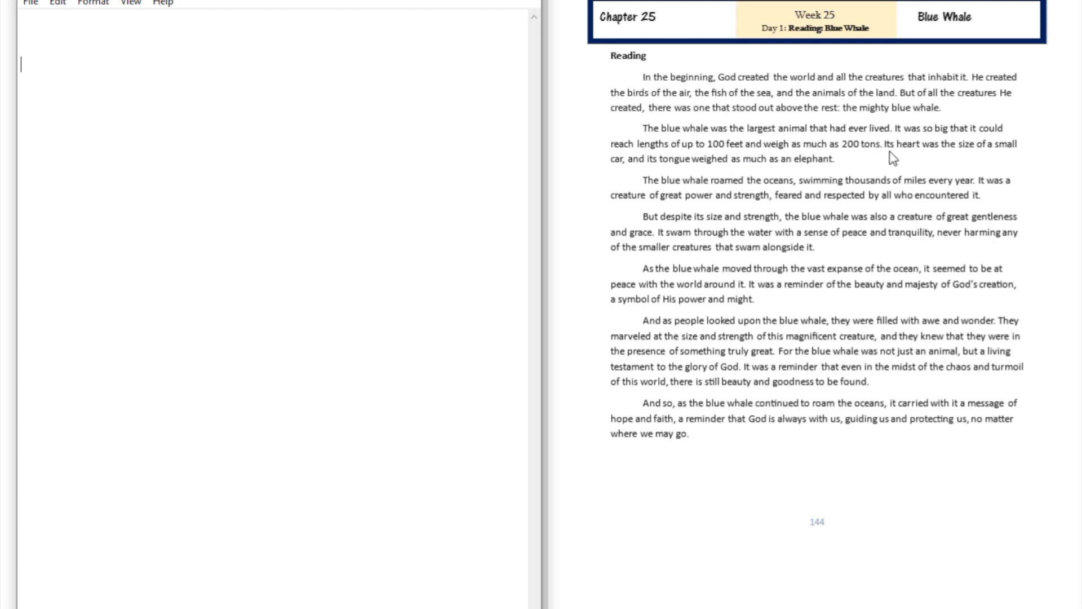
{"action": "mouse_move", "coordinate": [336, 15]}
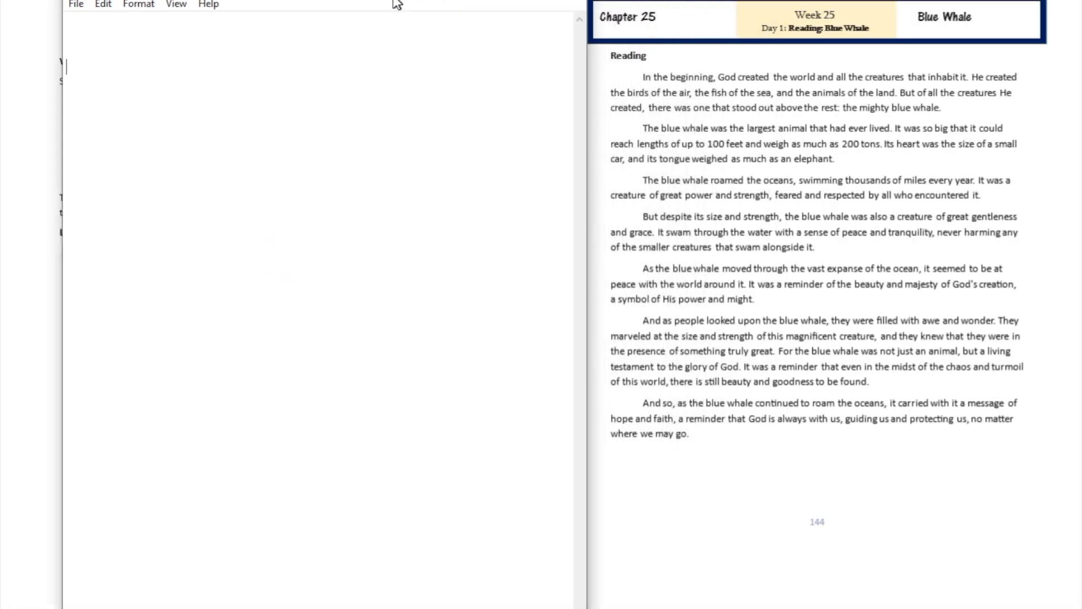
{"action": "scroll", "scroll_direction": "down", "scroll_amount": 3}
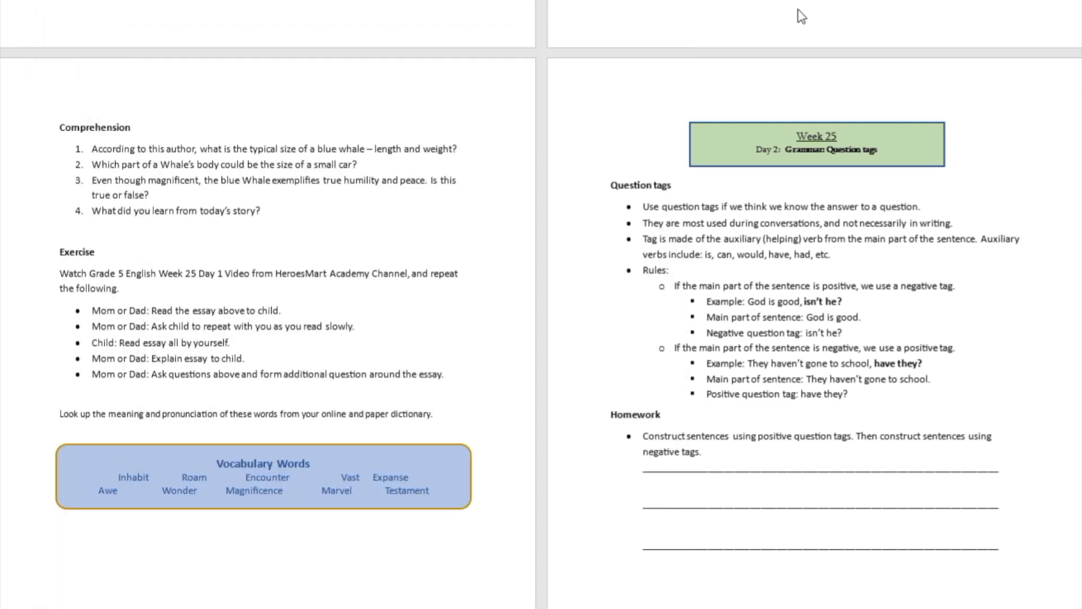
{"action": "scroll", "scroll_direction": "down", "scroll_amount": 3}
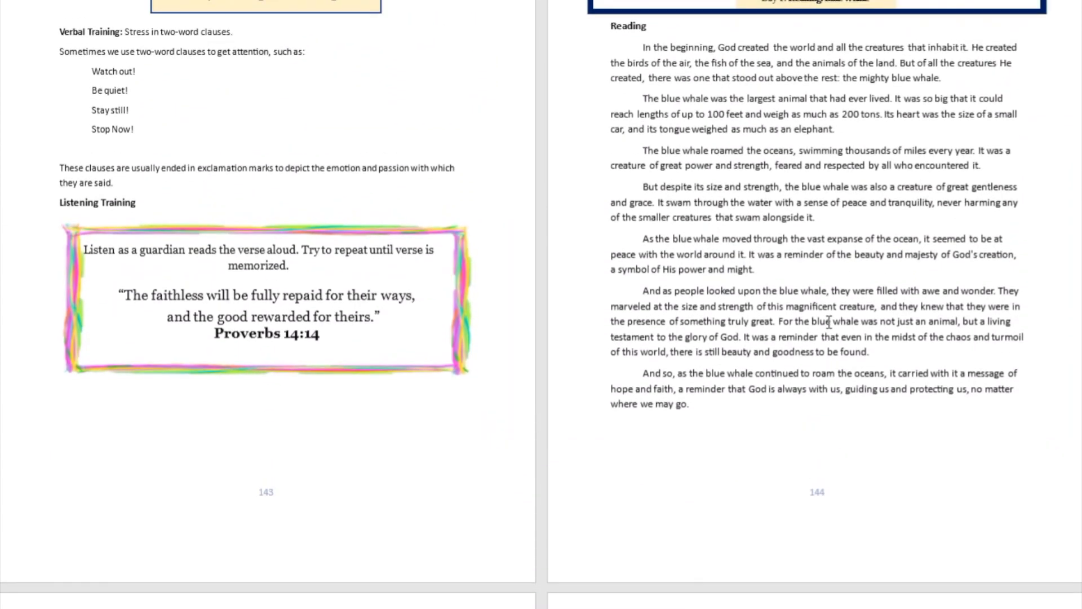
{"action": "mouse_move", "coordinate": [904, 119]}
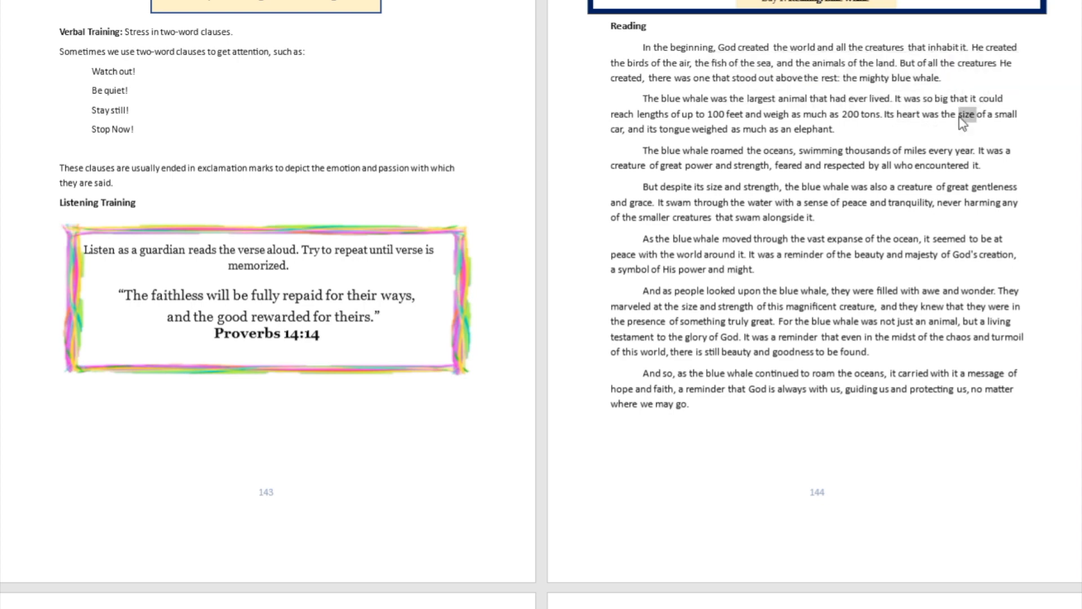
{"action": "scroll", "scroll_direction": "down", "scroll_amount": 3}
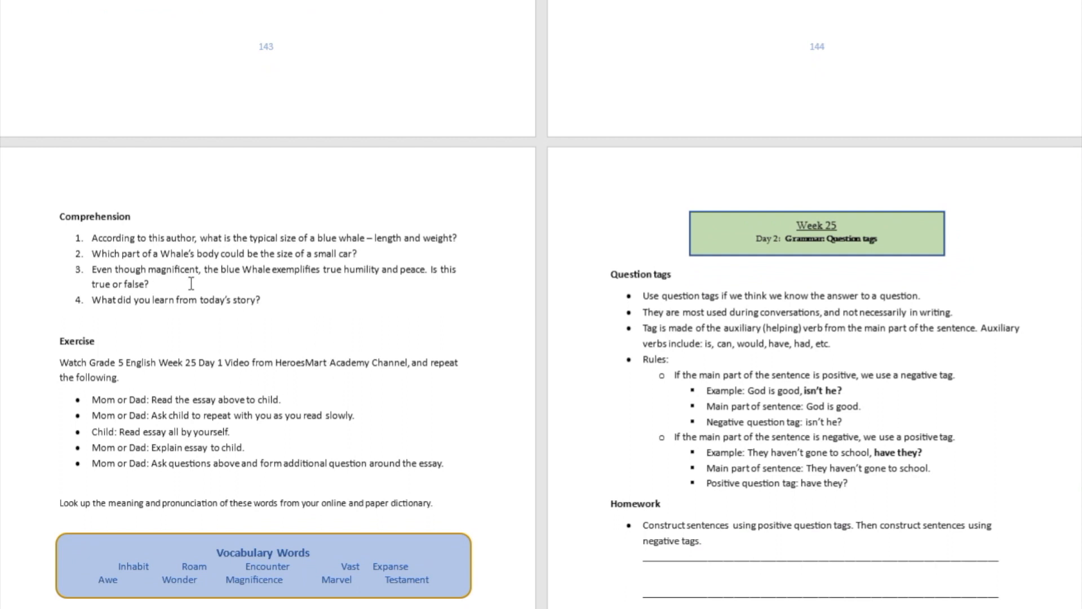
{"action": "mouse_move", "coordinate": [348, 283]}
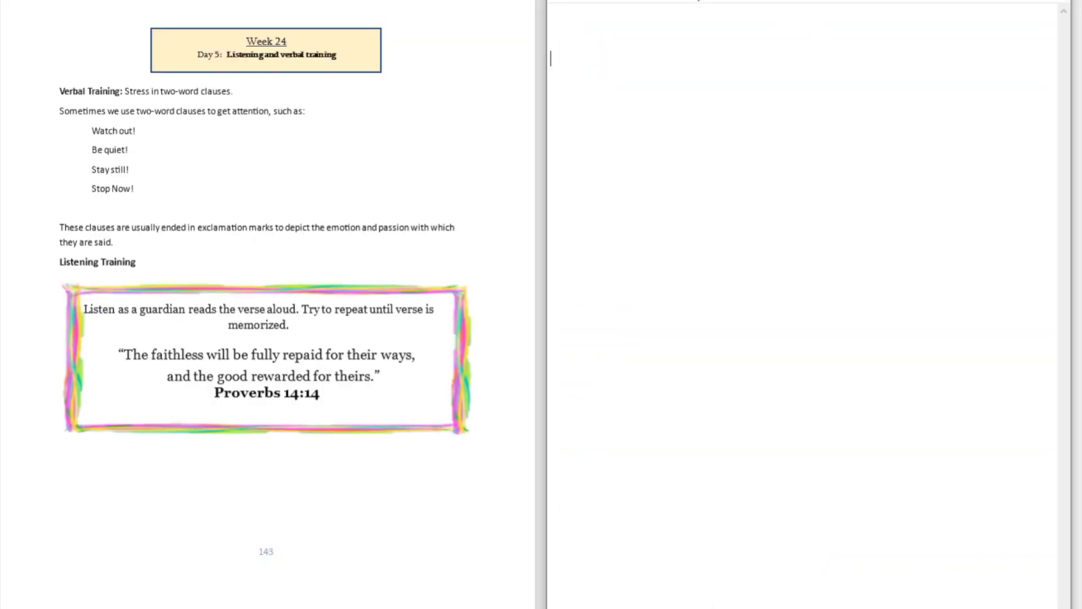
{"action": "scroll", "scroll_direction": "down", "scroll_amount": 3}
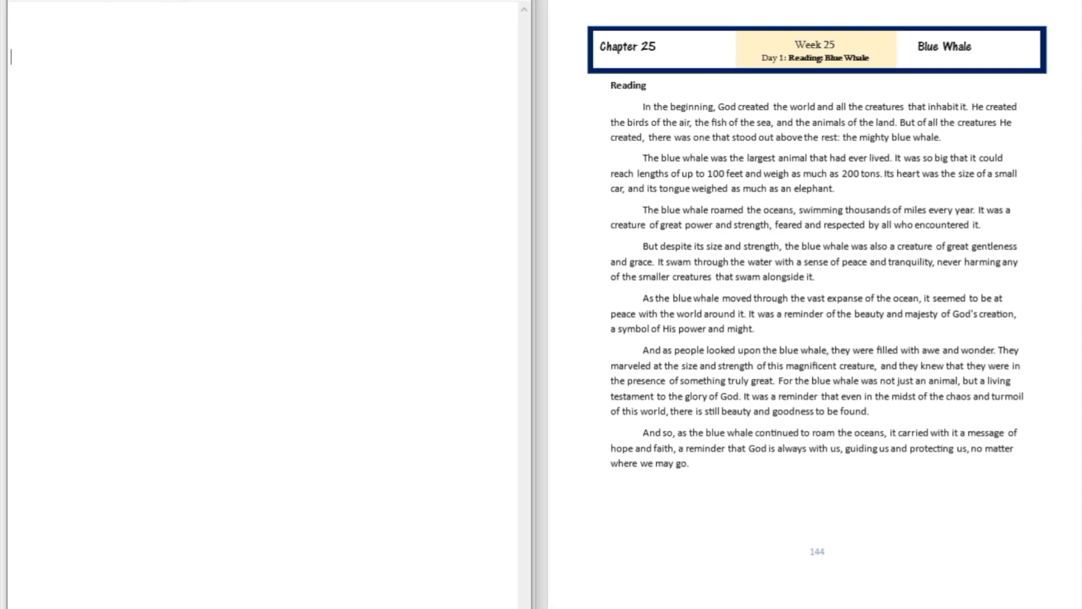
{"action": "scroll", "scroll_direction": "down", "scroll_amount": 3}
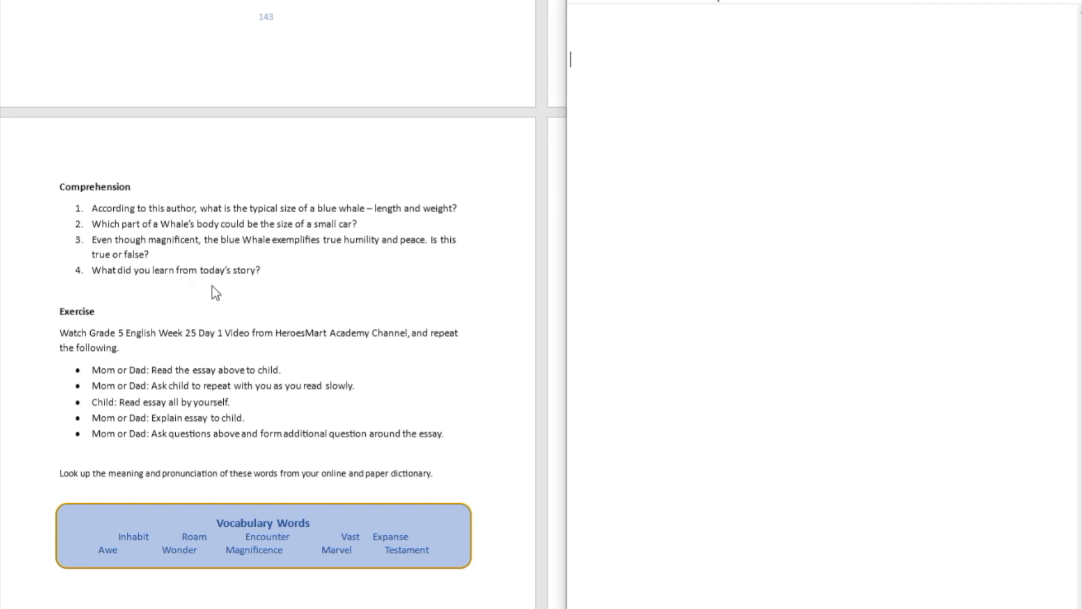
{"action": "scroll", "scroll_direction": "down", "scroll_amount": 3}
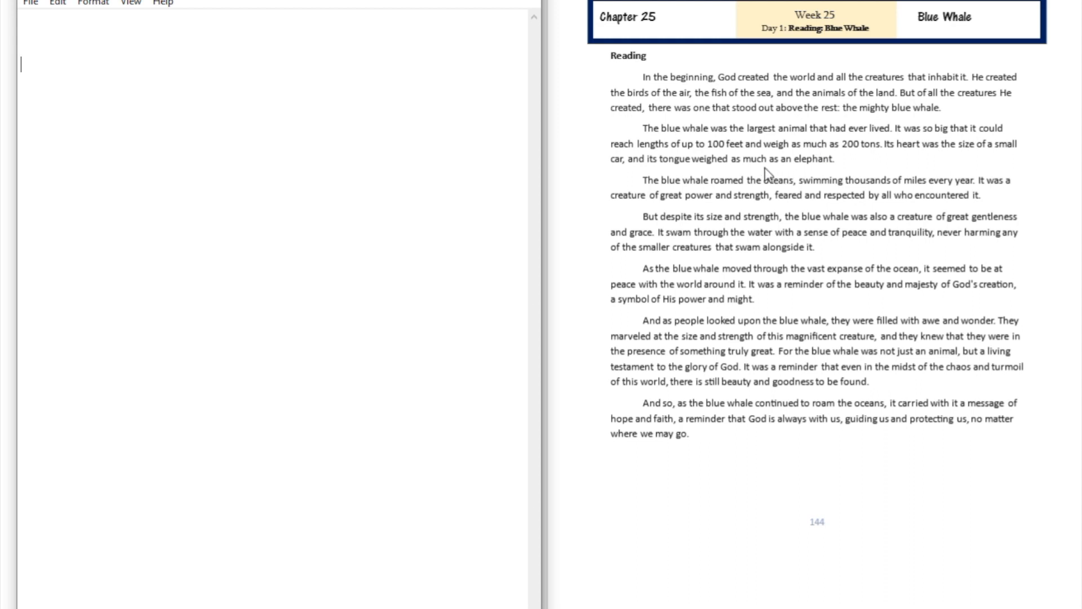
{"action": "mouse_move", "coordinate": [743, 154]}
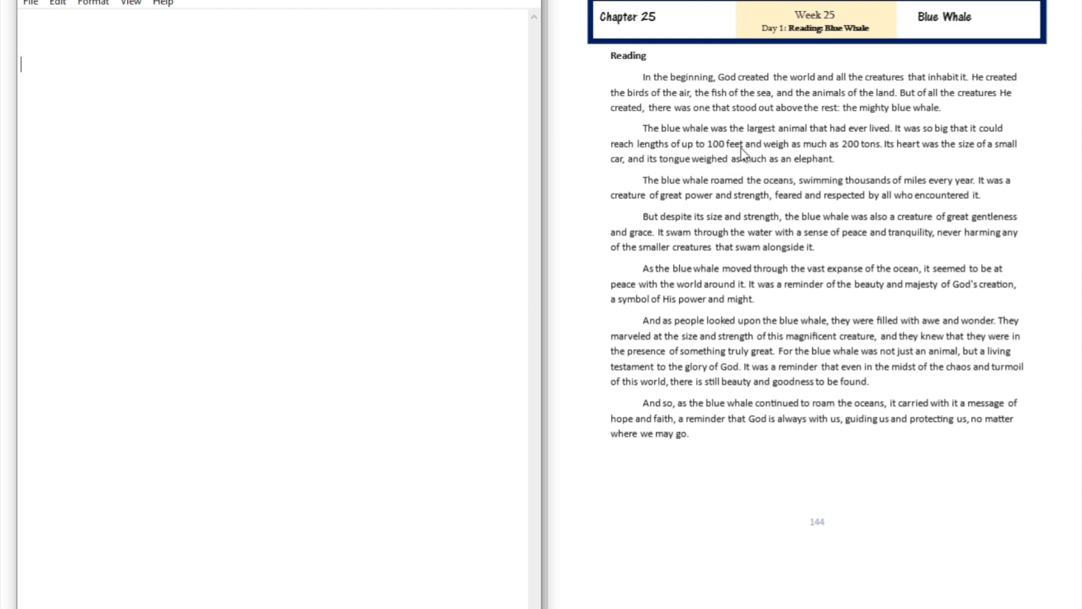
{"action": "mouse_move", "coordinate": [750, 163]}
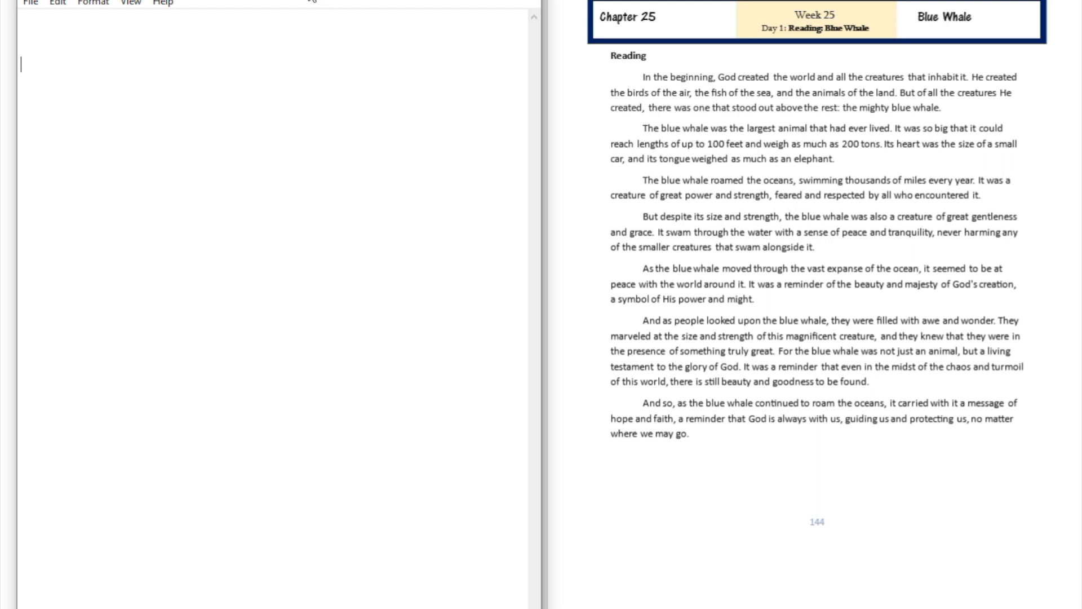
{"action": "mouse_move", "coordinate": [400, 59]}
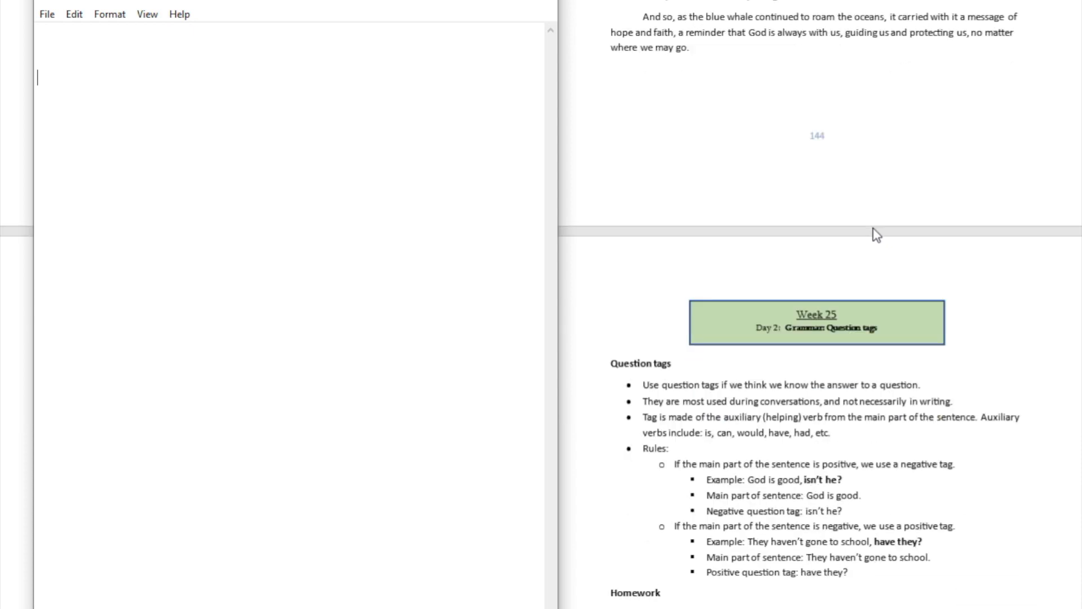
- Bring the lesson document in front of Notepad and reach the comprehension and question-tags pages
{"action": "scroll", "scroll_direction": "down", "scroll_amount": 3}
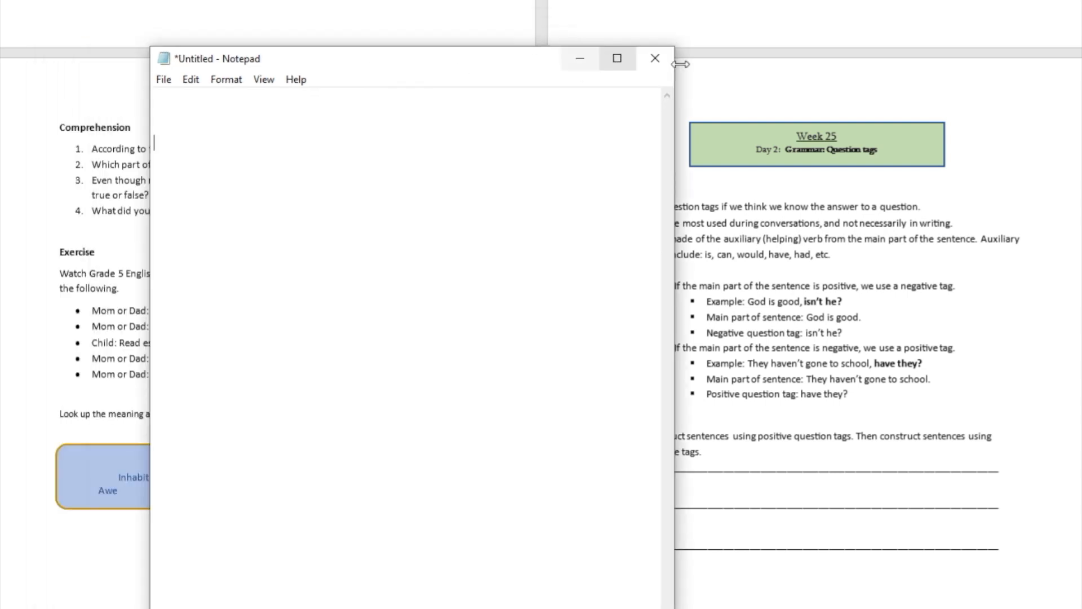
{"action": "left_click", "coordinate": [654, 58]}
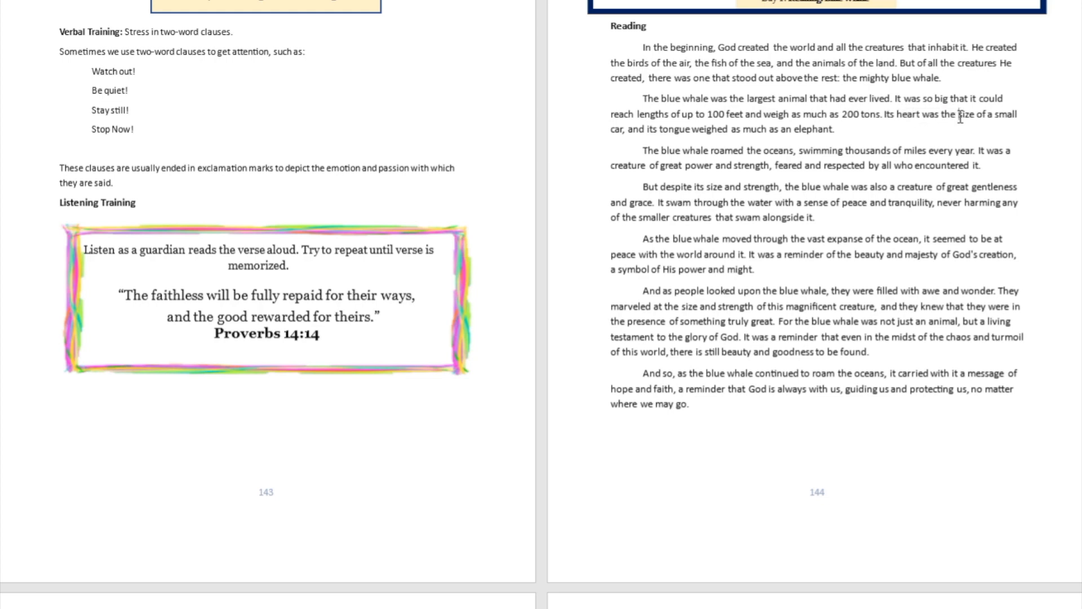
{"action": "scroll", "scroll_direction": "down", "scroll_amount": 3}
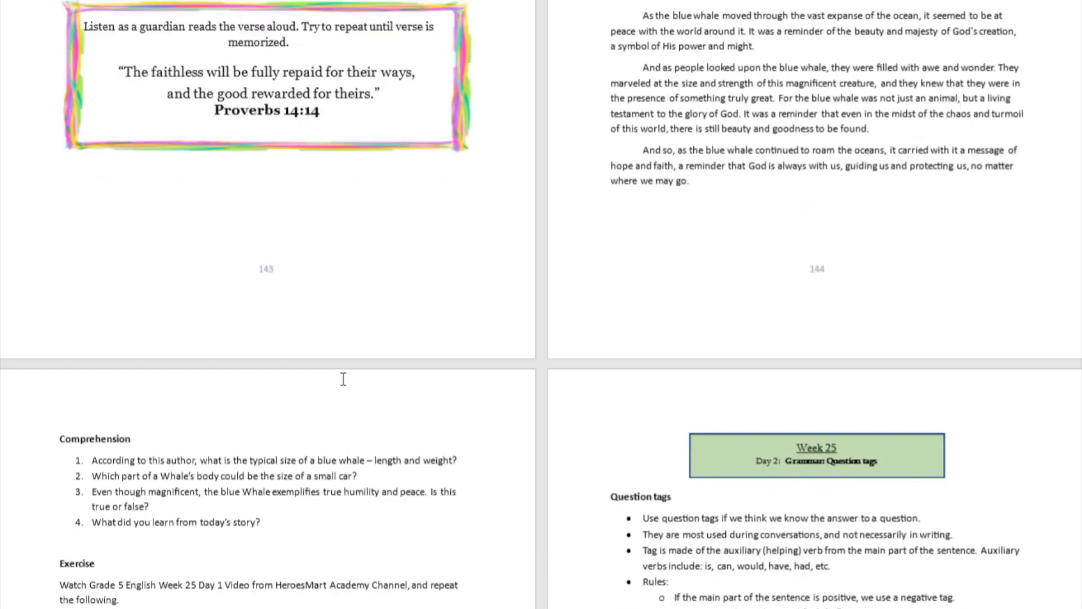
{"action": "scroll", "scroll_direction": "down", "scroll_amount": 3}
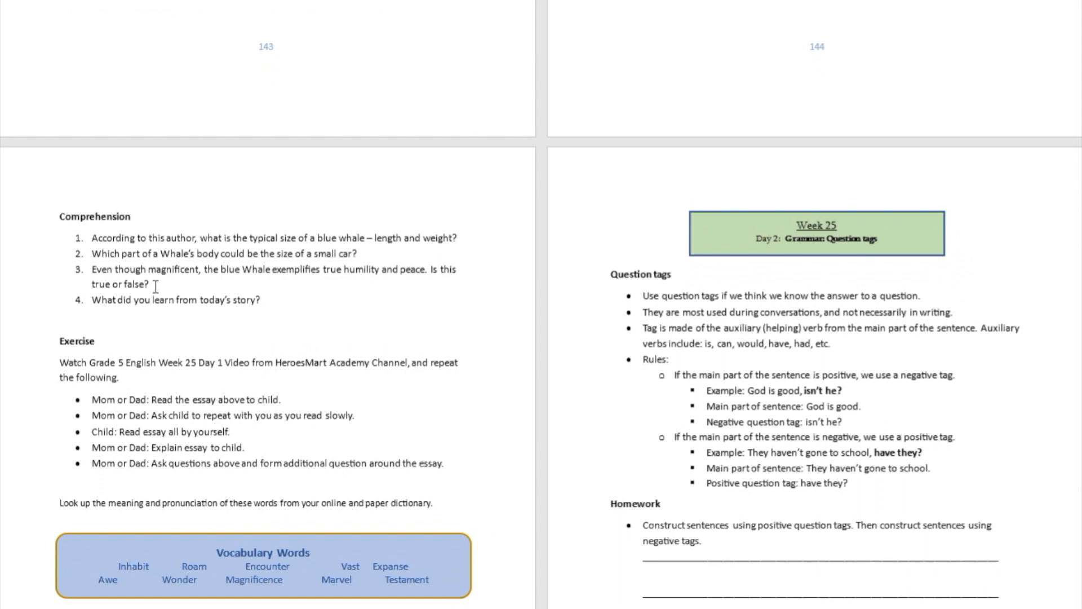
{"action": "mouse_move", "coordinate": [192, 283]}
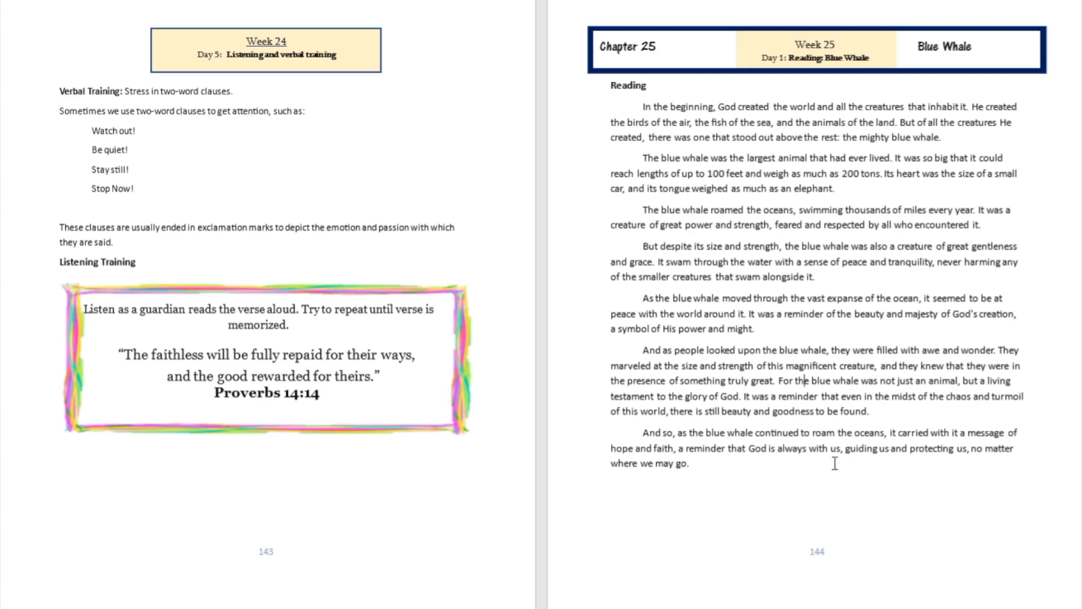
- Scroll past the end of the blue whale story to the Comprehension section
{"action": "scroll", "scroll_direction": "down", "scroll_amount": 3}
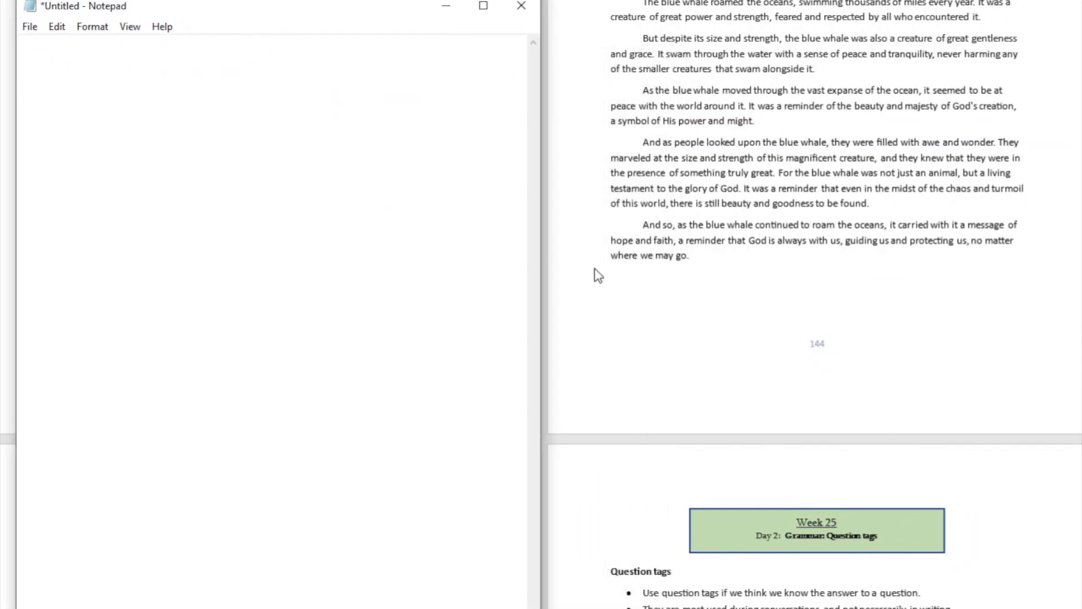
{"action": "mouse_move", "coordinate": [785, 240]}
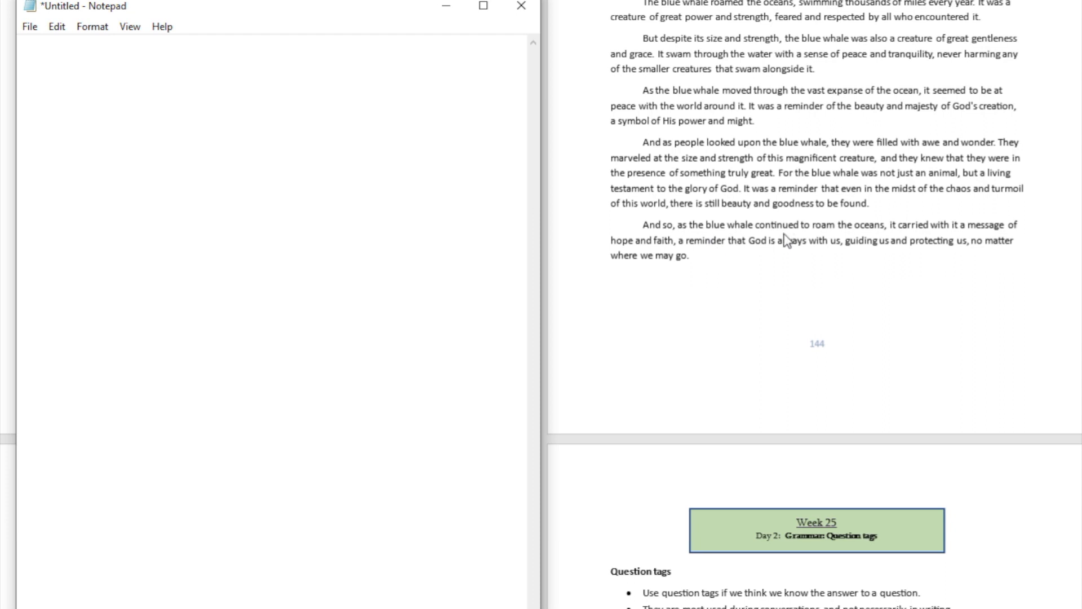
{"action": "mouse_move", "coordinate": [833, 237]}
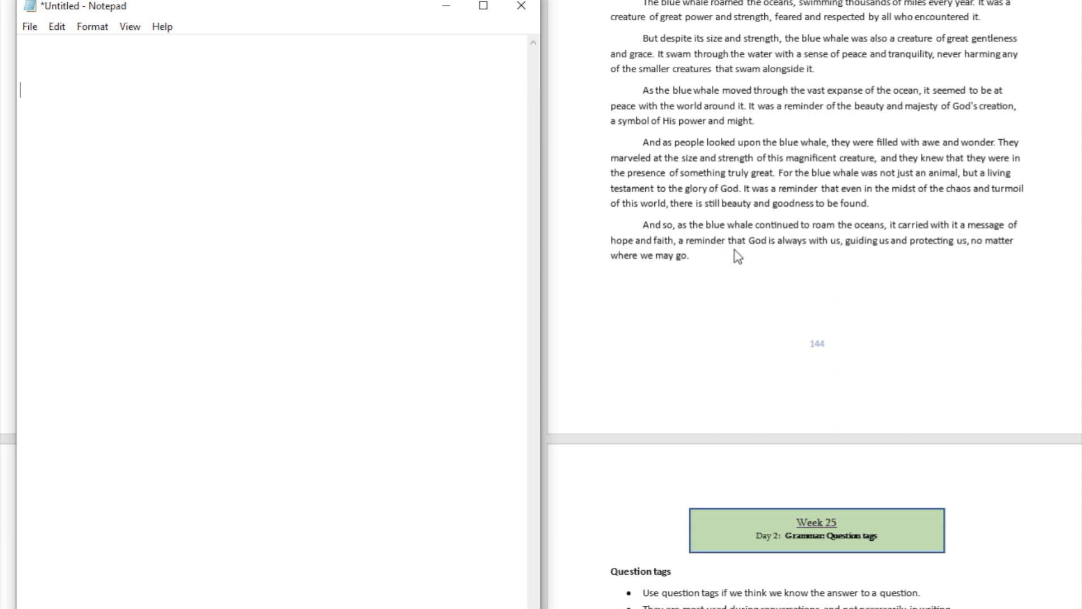
{"action": "mouse_move", "coordinate": [823, 249]}
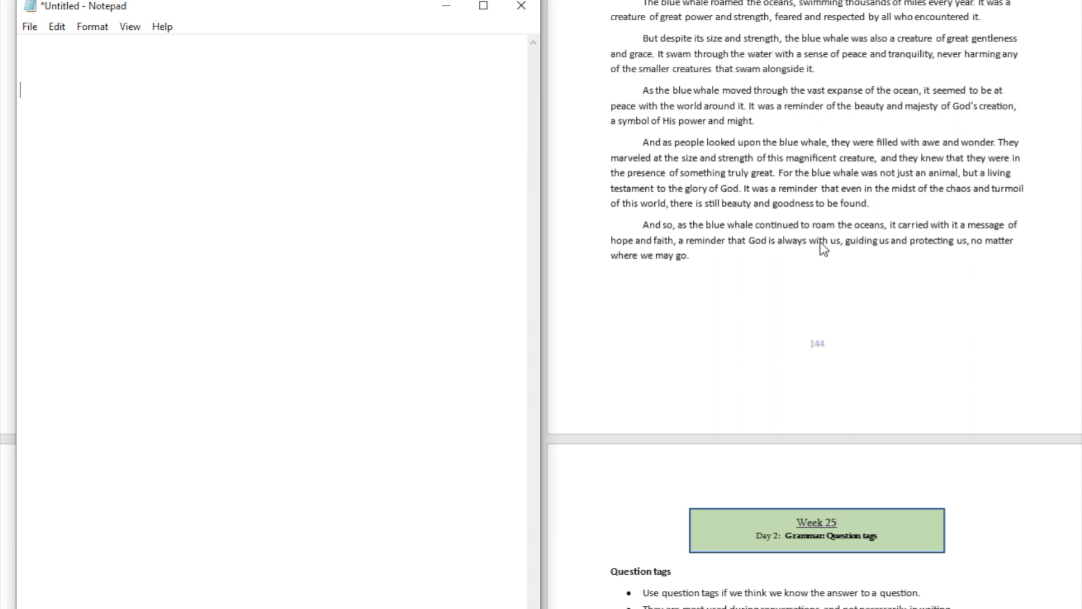
{"action": "mouse_move", "coordinate": [1000, 258]}
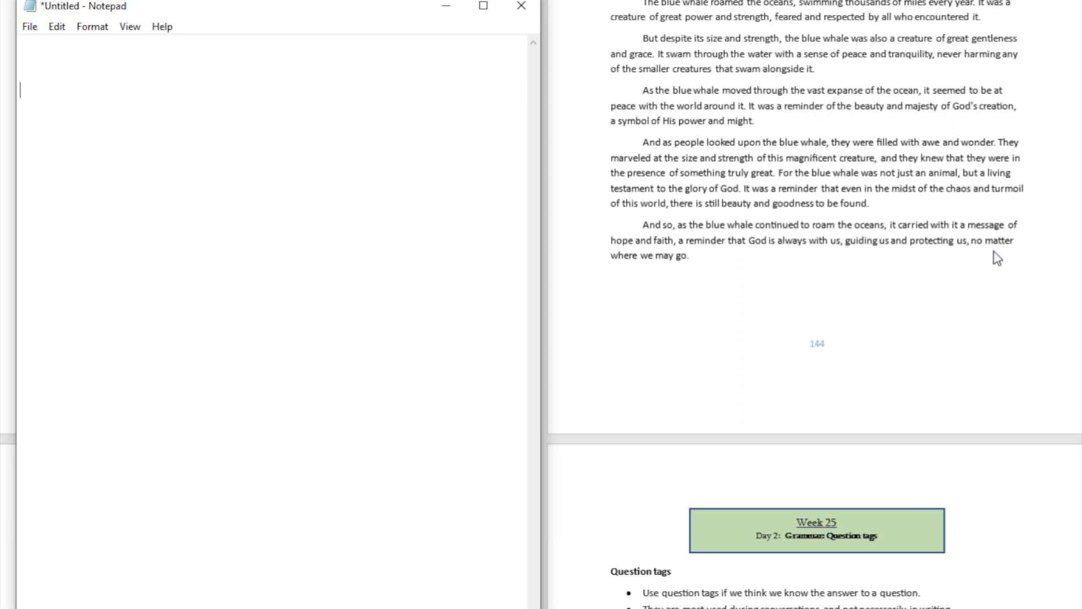
{"action": "mouse_move", "coordinate": [689, 262]}
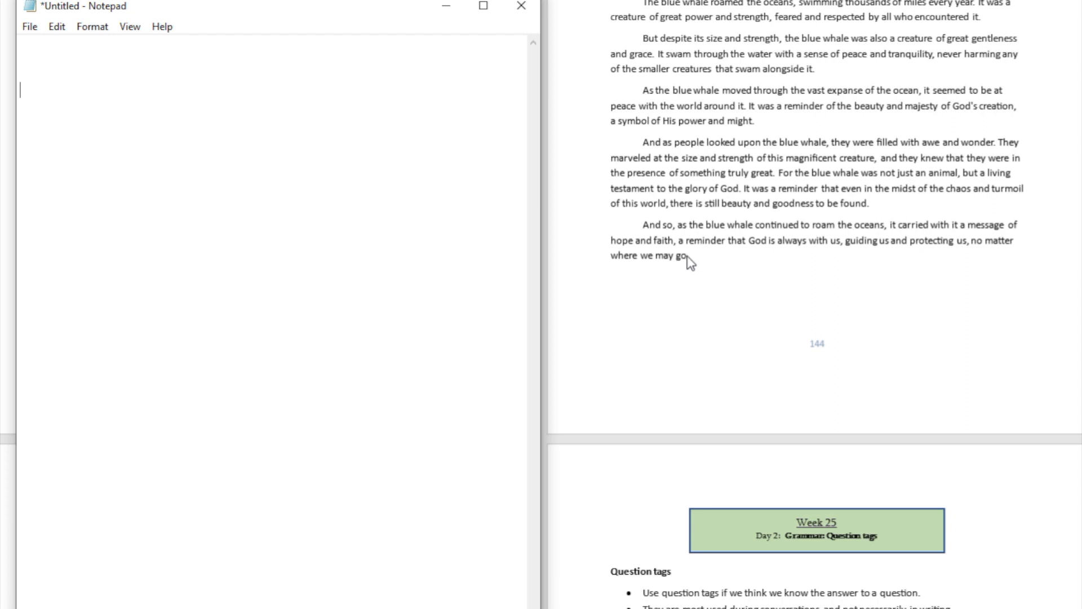
{"action": "mouse_move", "coordinate": [652, 247]}
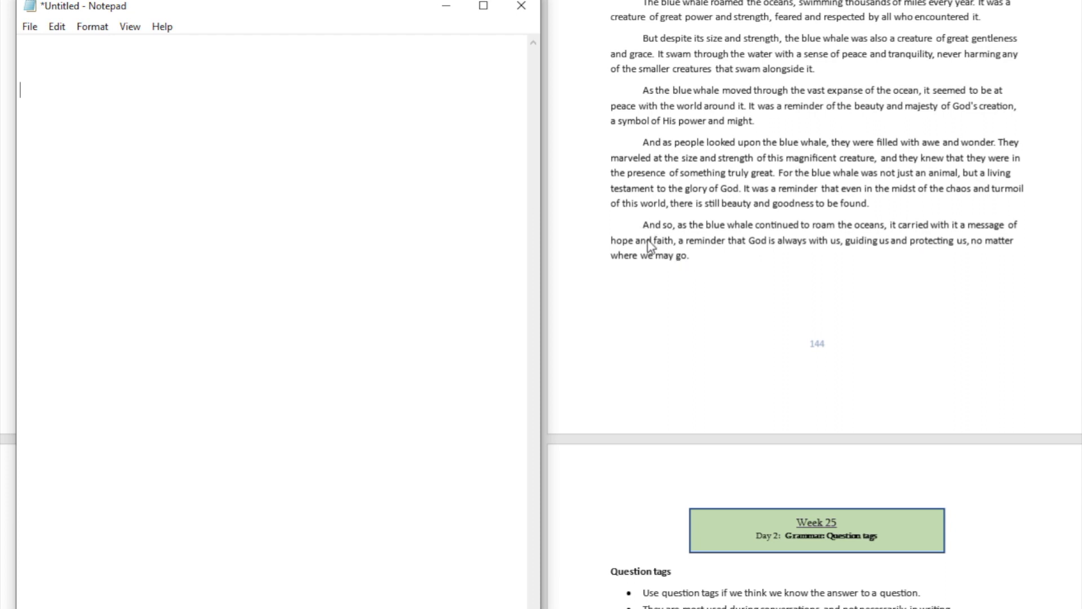
{"action": "mouse_move", "coordinate": [658, 229]}
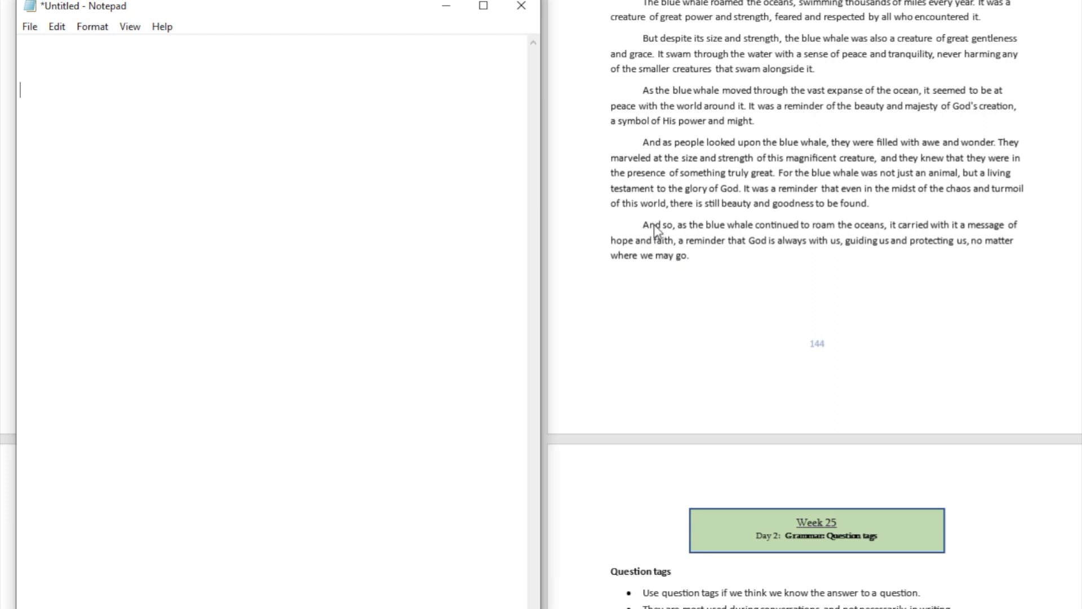
{"action": "mouse_move", "coordinate": [626, 270]}
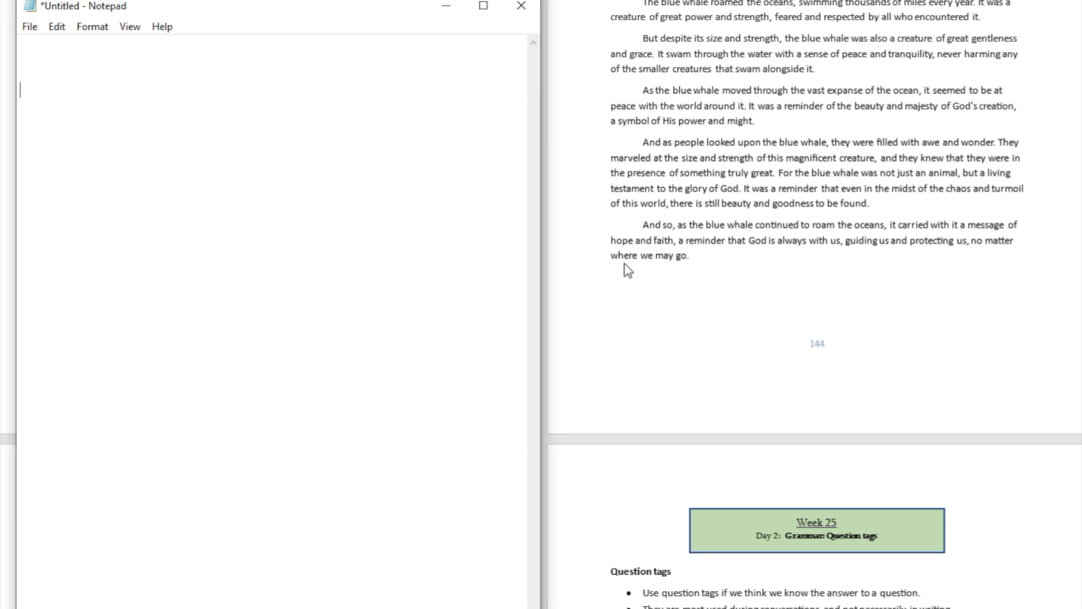
{"action": "mouse_move", "coordinate": [637, 267]}
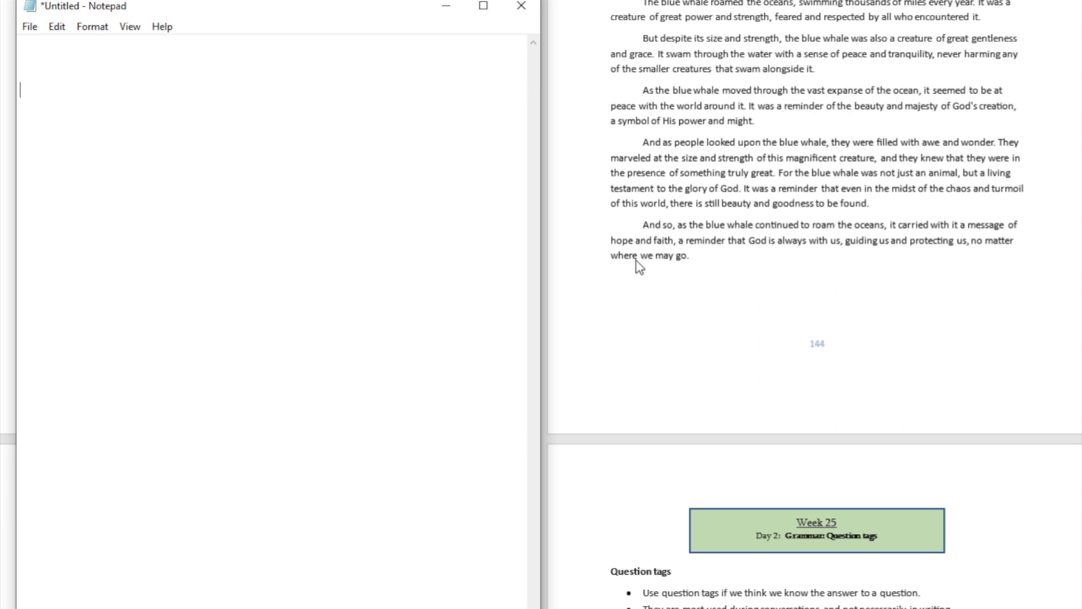
{"action": "mouse_move", "coordinate": [633, 261]}
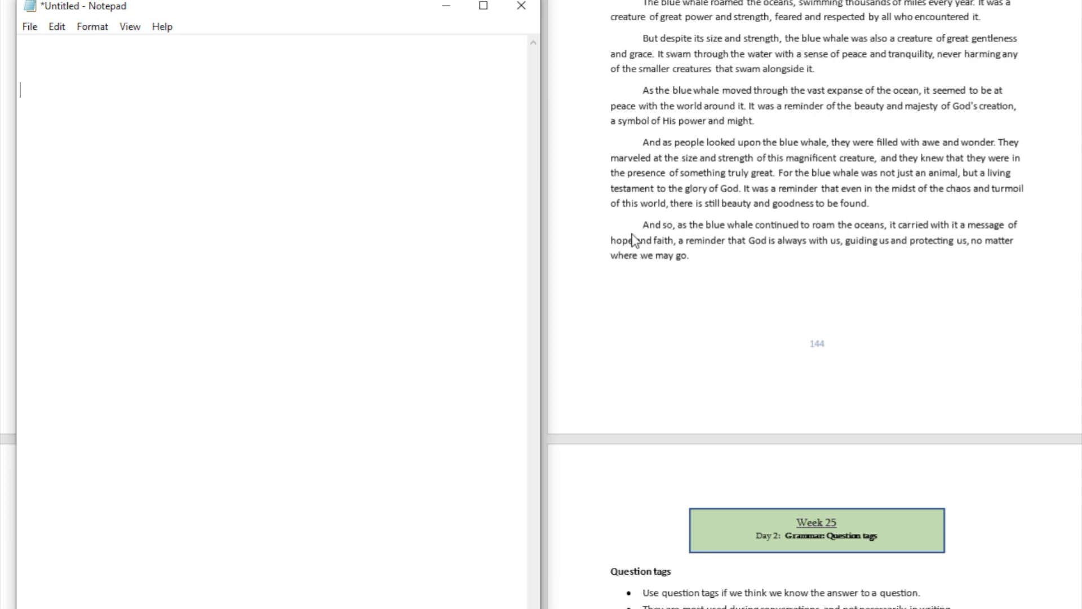
{"action": "mouse_move", "coordinate": [613, 237]}
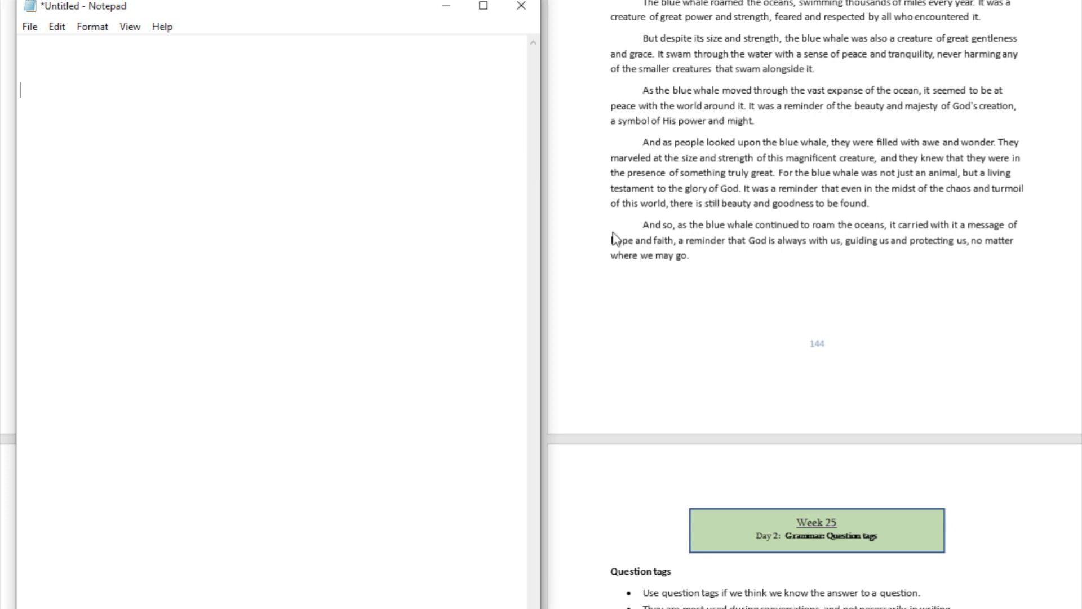
{"action": "mouse_move", "coordinate": [624, 240]}
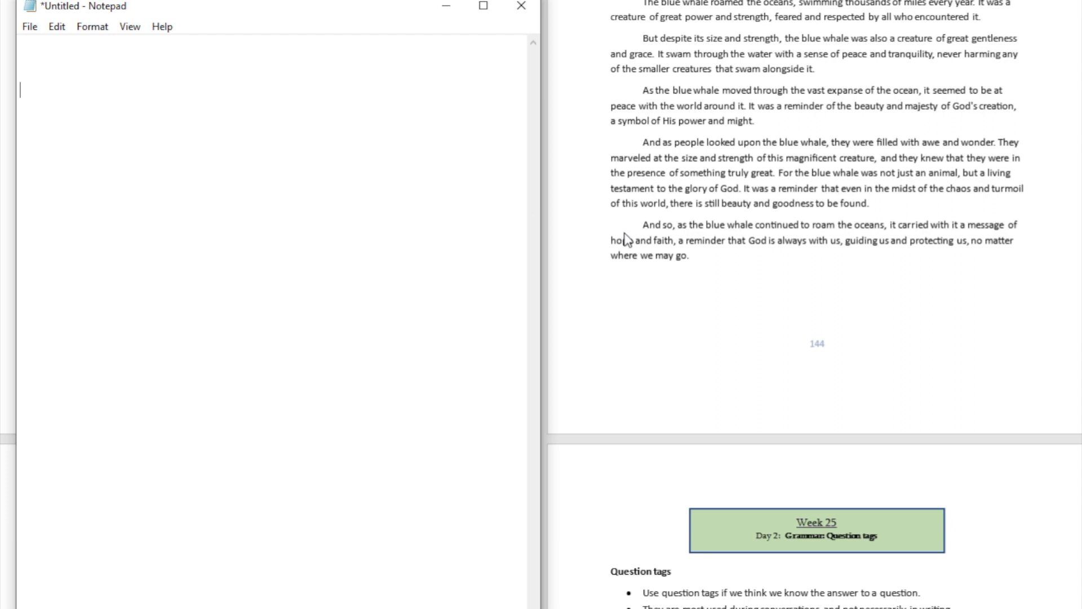
{"action": "mouse_move", "coordinate": [718, 365]}
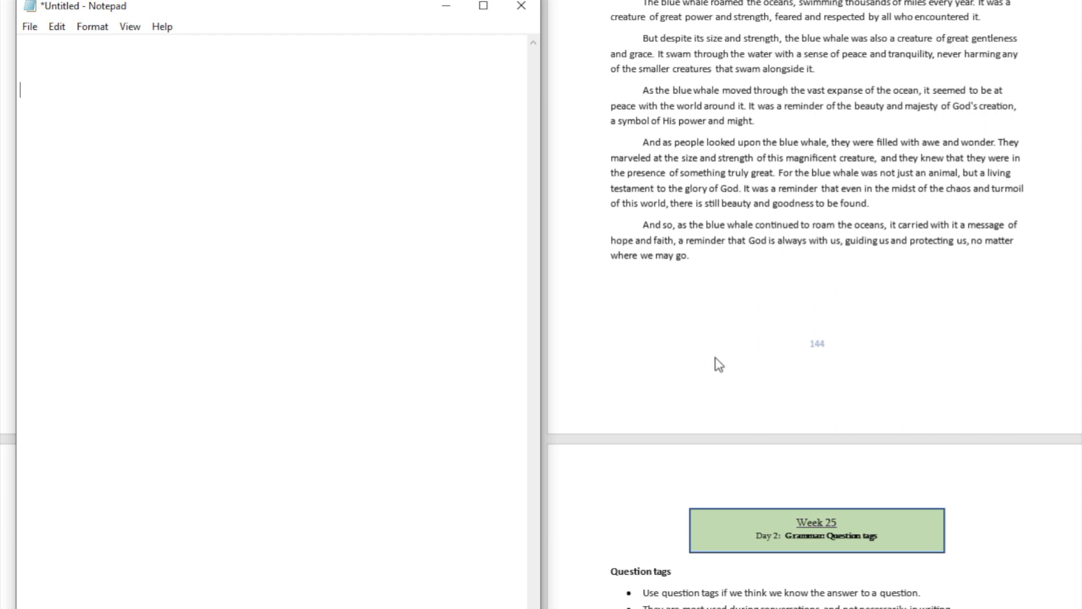
{"action": "mouse_move", "coordinate": [717, 328]}
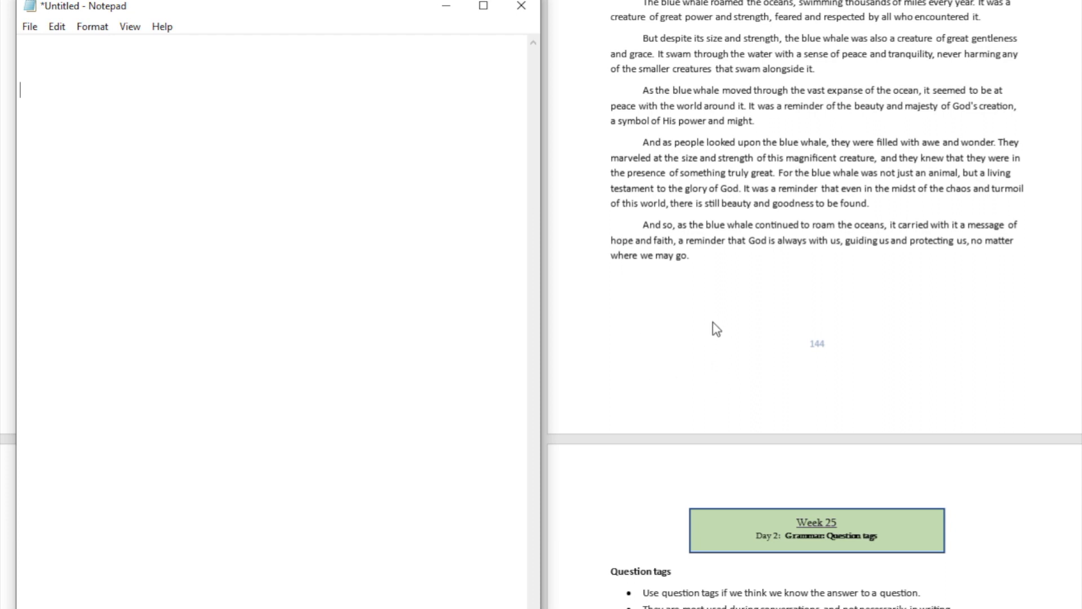
{"action": "mouse_move", "coordinate": [749, 246]}
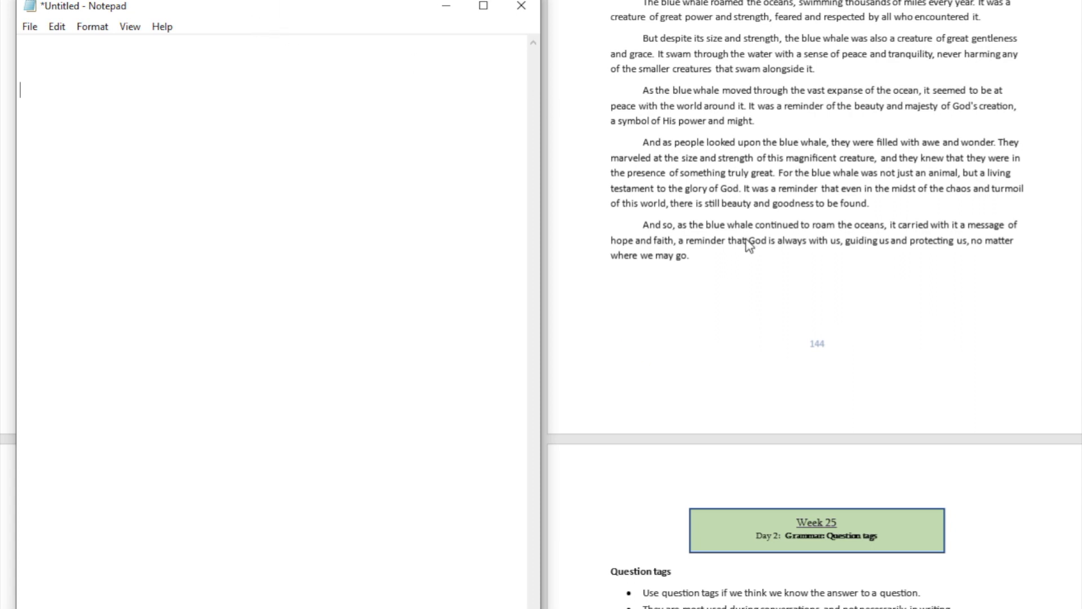
{"action": "mouse_move", "coordinate": [754, 253]}
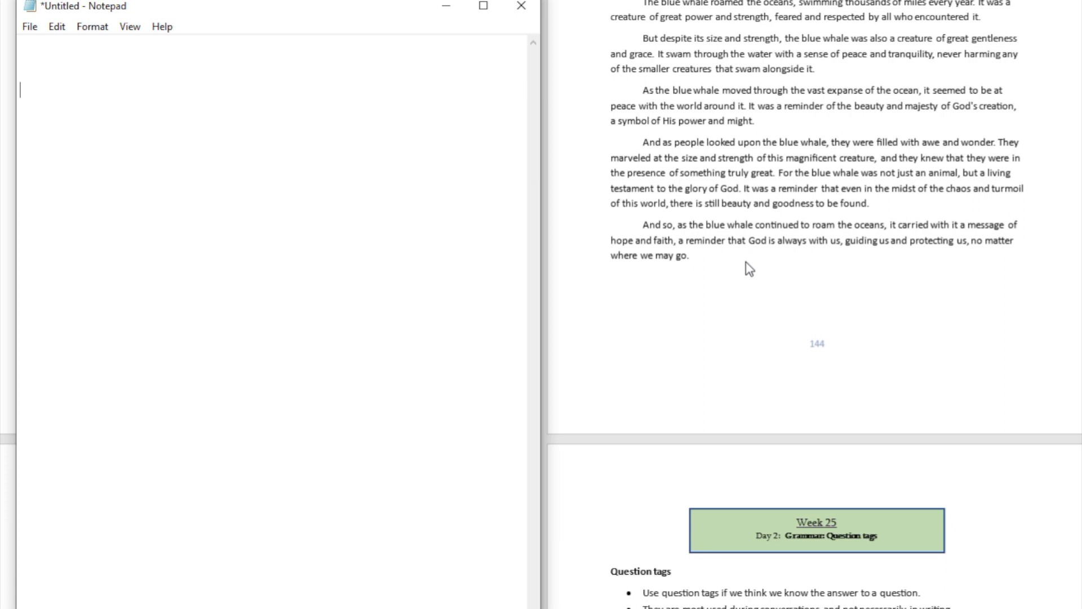
{"action": "mouse_move", "coordinate": [512, 186]}
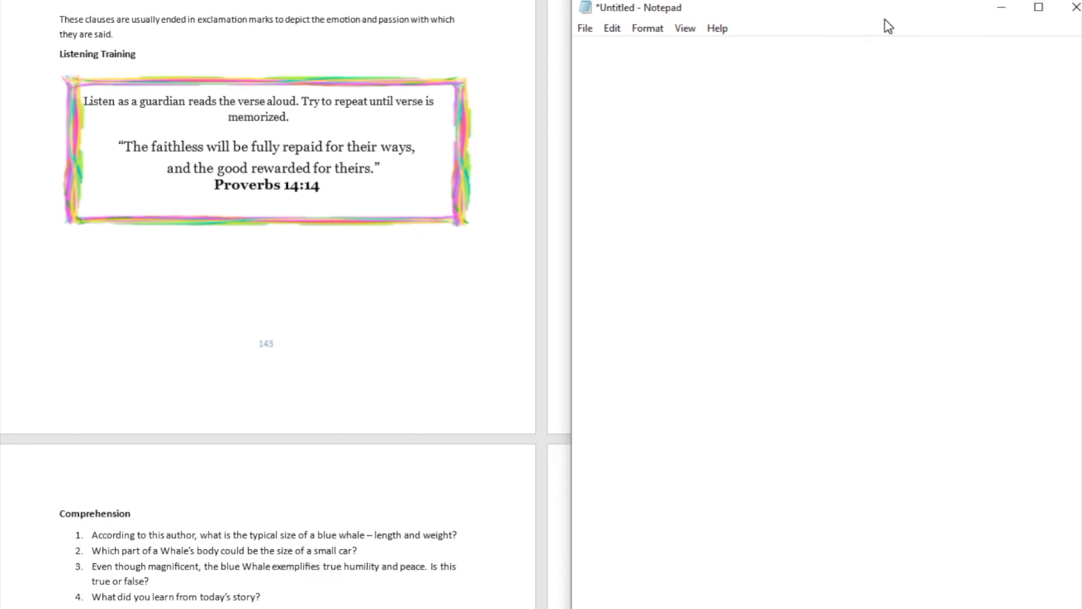
- Scroll down to page 145 to show the Exercise and Vocabulary Words box
{"action": "scroll", "scroll_direction": "down", "scroll_amount": 3}
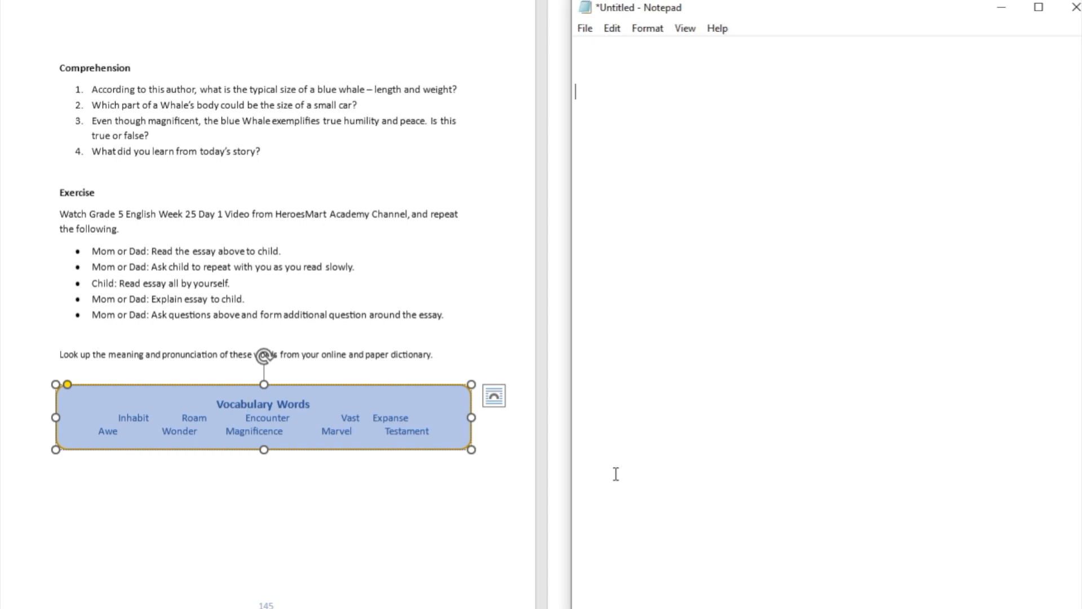
{"action": "mouse_move", "coordinate": [549, 271]}
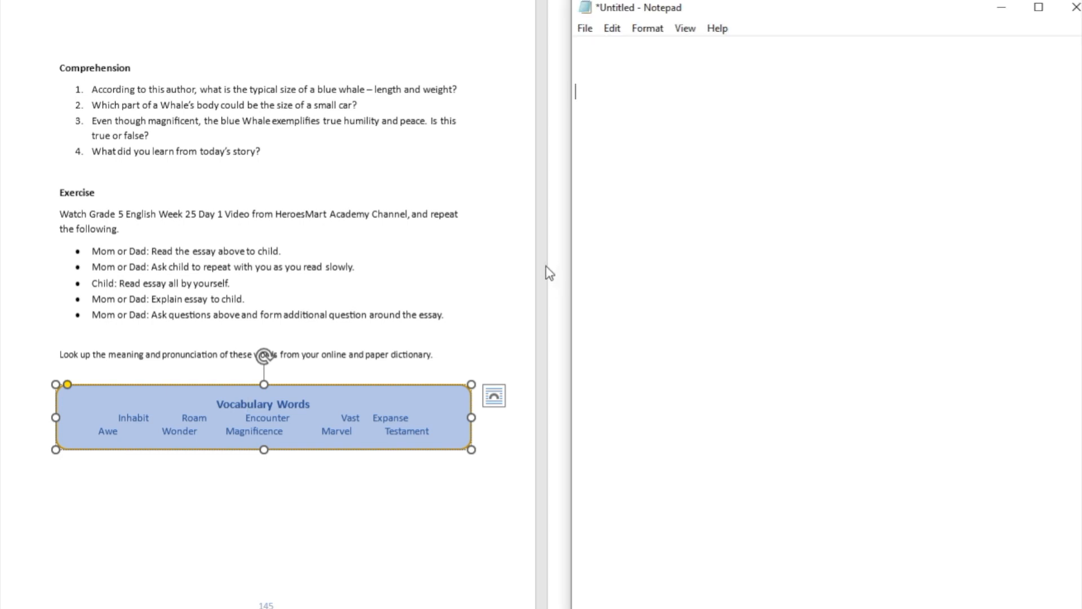
{"action": "mouse_move", "coordinate": [99, 442]}
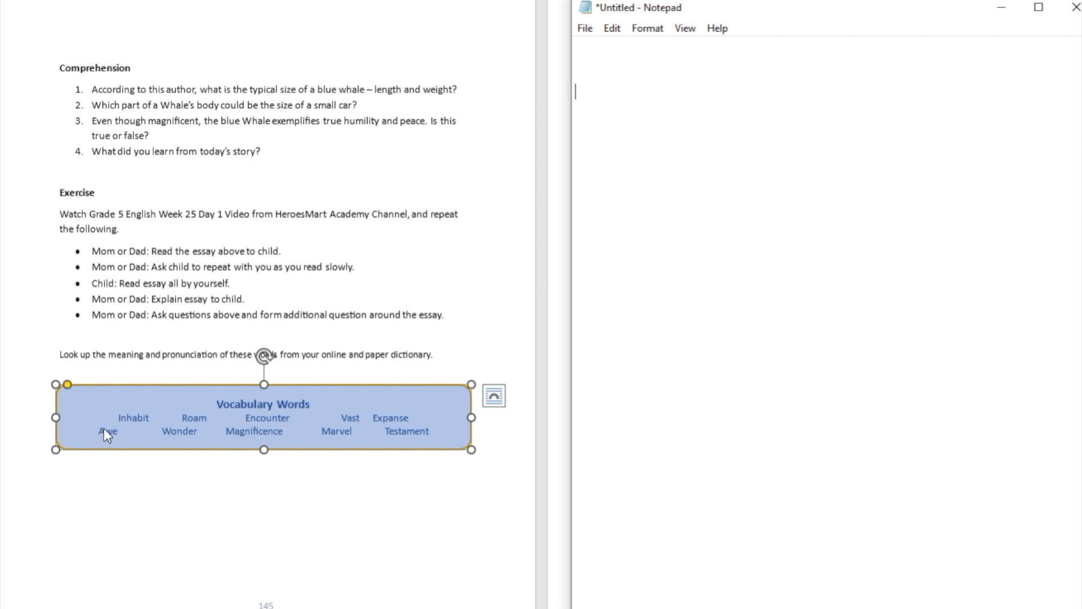
{"action": "mouse_move", "coordinate": [128, 445]}
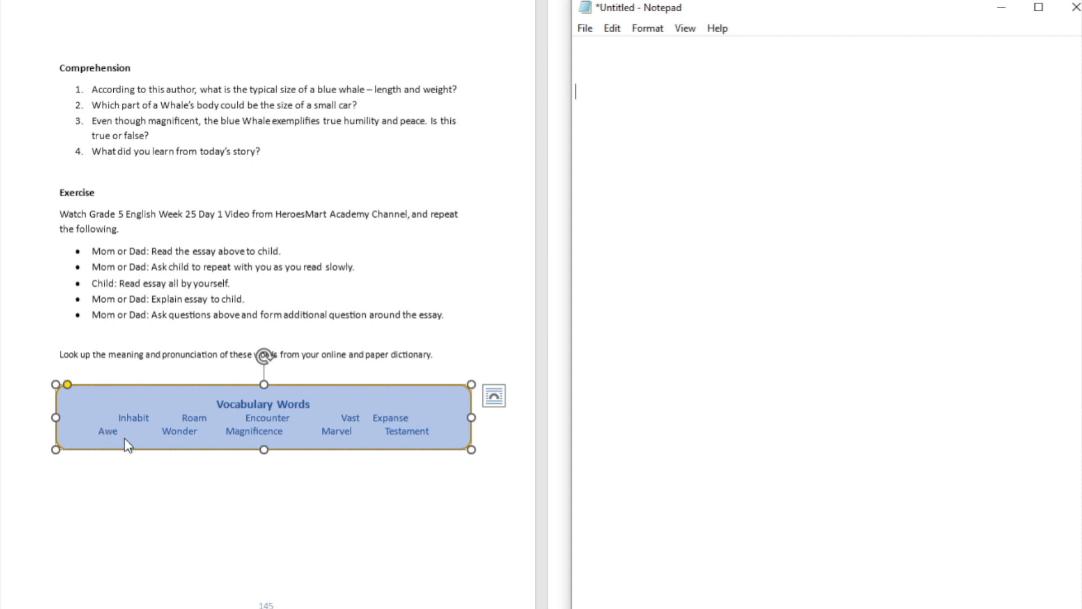
{"action": "mouse_move", "coordinate": [151, 443]}
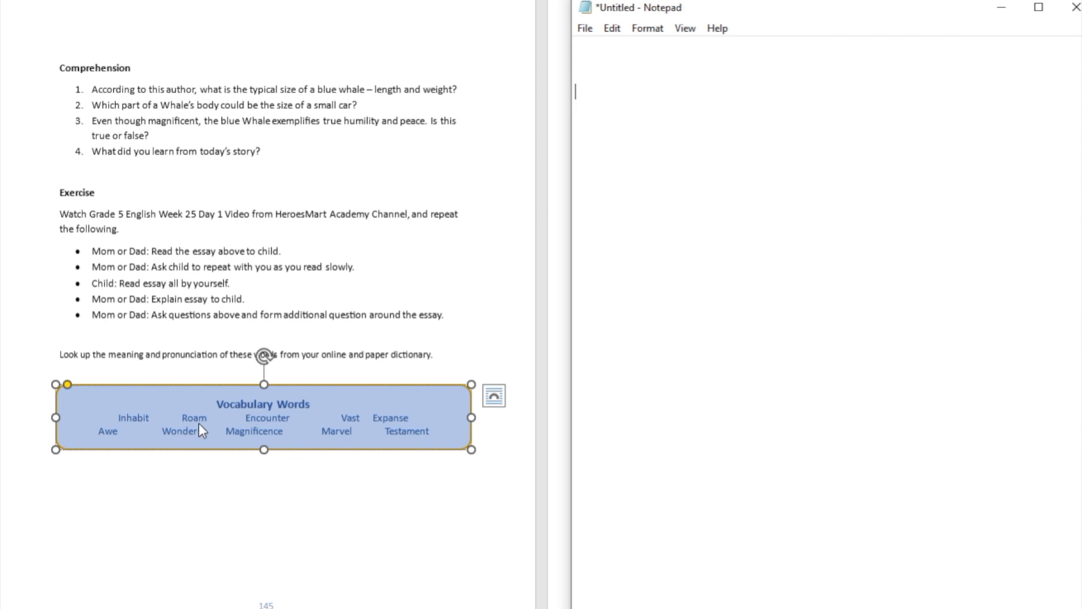
{"action": "mouse_move", "coordinate": [273, 442]}
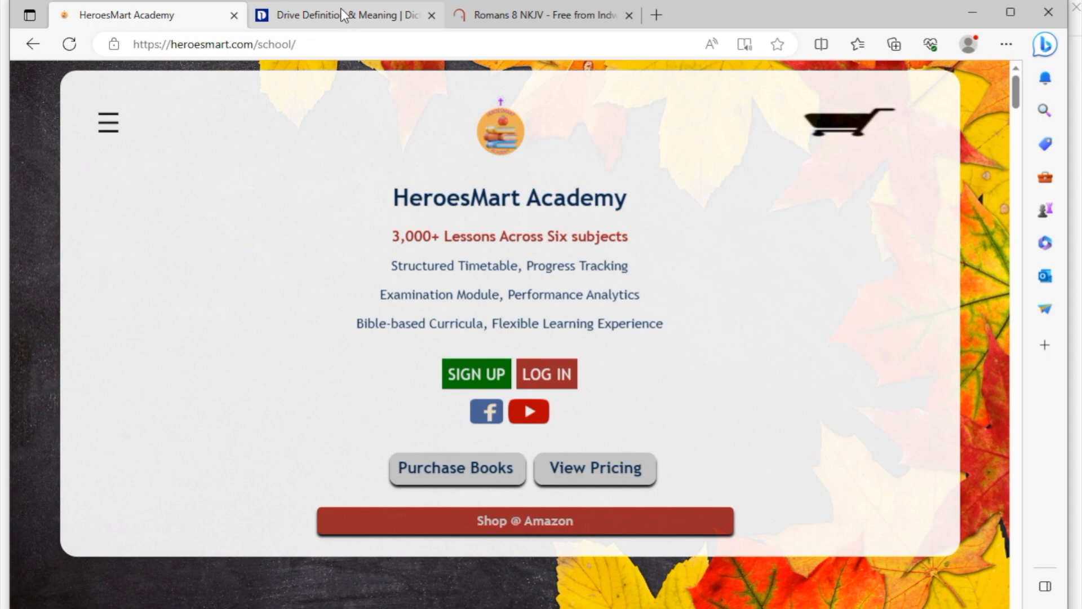
- Look up 'awe' on Dictionary.com and scroll through its pronunciation and noun and verb definitions
{"action": "left_click", "coordinate": [338, 15]}
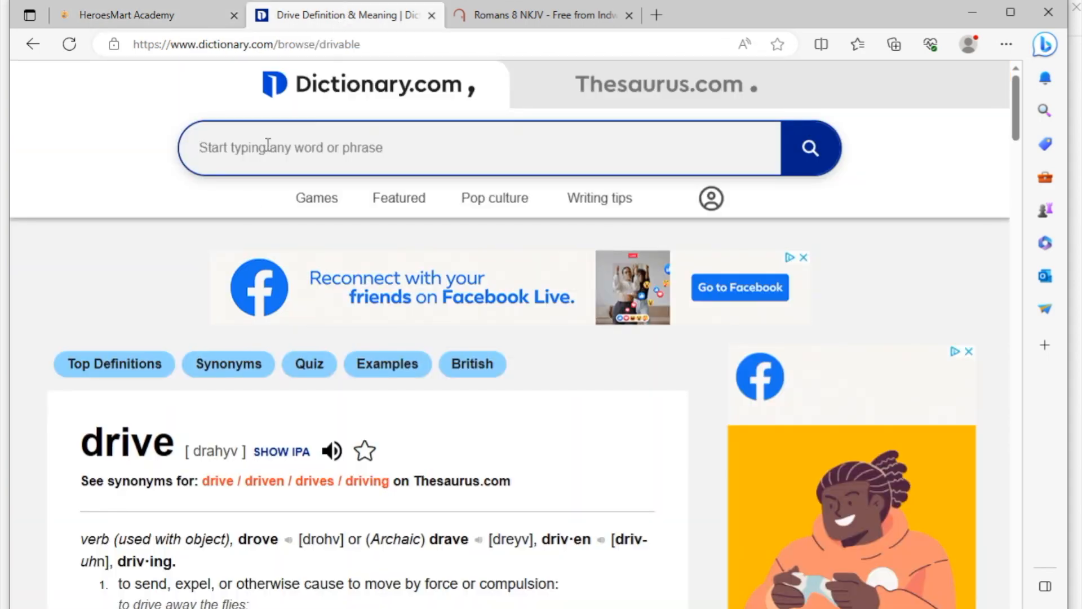
{"action": "type", "text": "awe"}
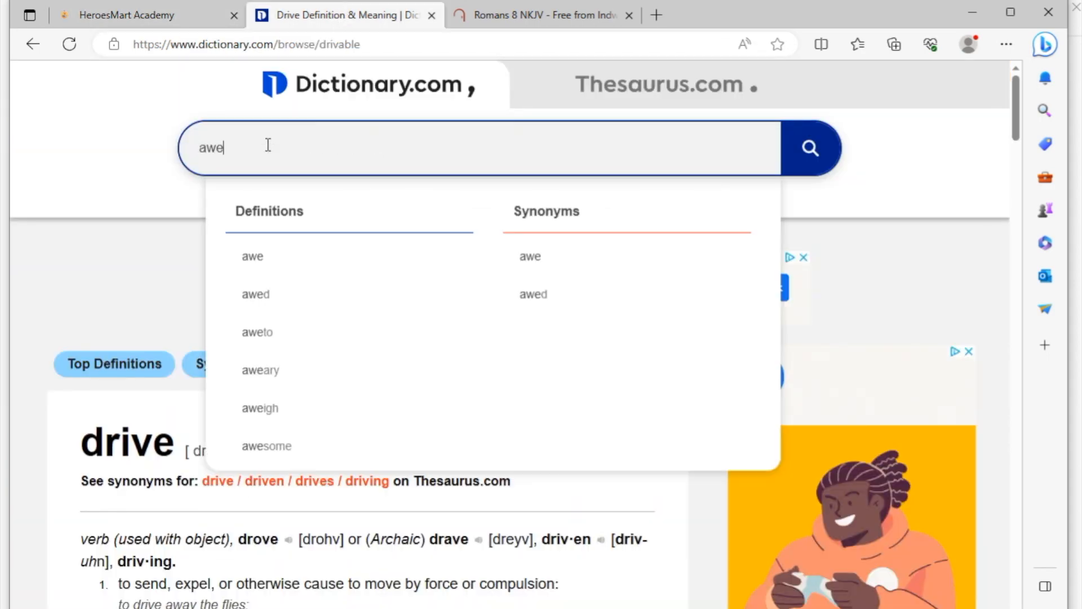
{"action": "left_click", "coordinate": [253, 256]}
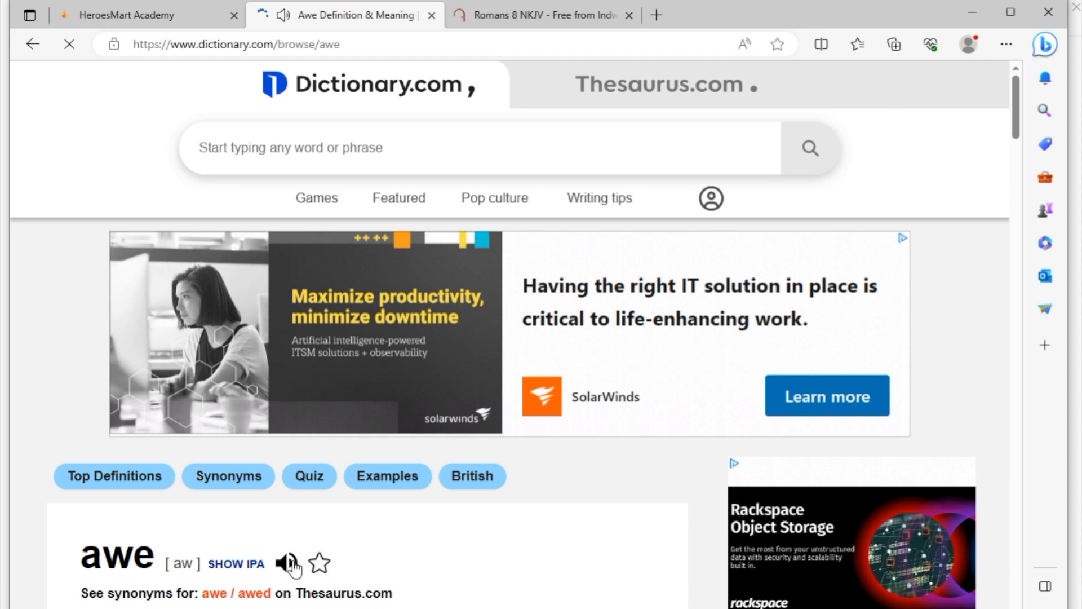
{"action": "scroll", "scroll_direction": "down", "scroll_amount": 3}
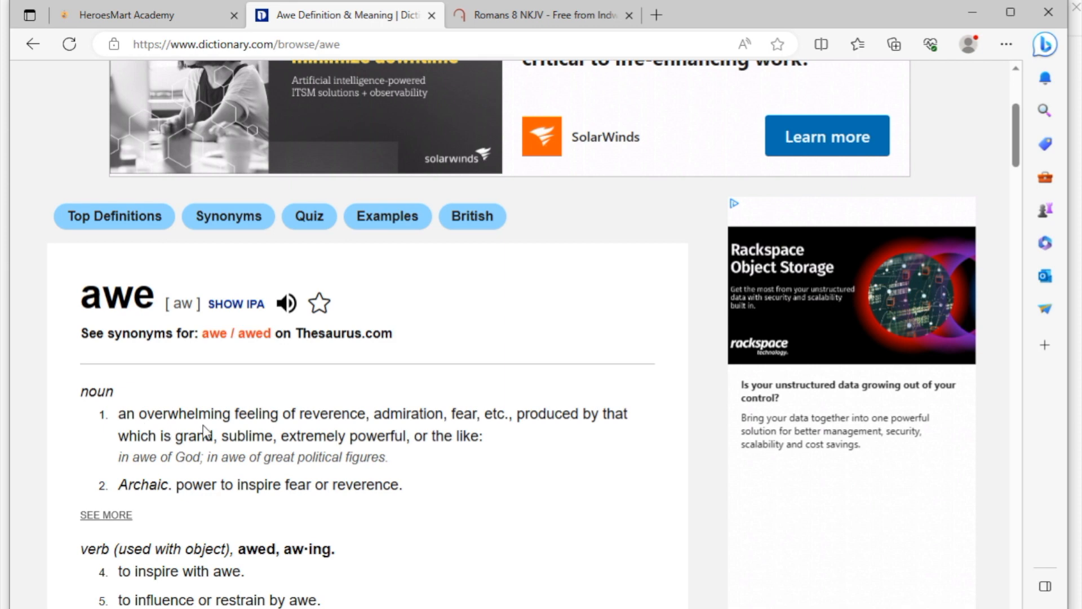
{"action": "mouse_move", "coordinate": [331, 421]}
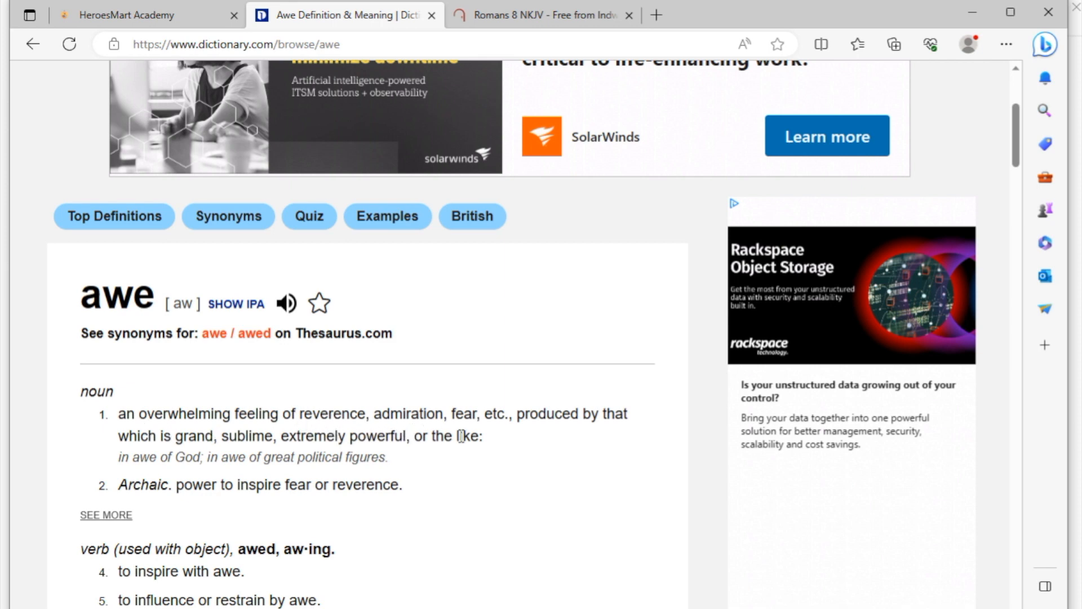
{"action": "mouse_move", "coordinate": [471, 433]}
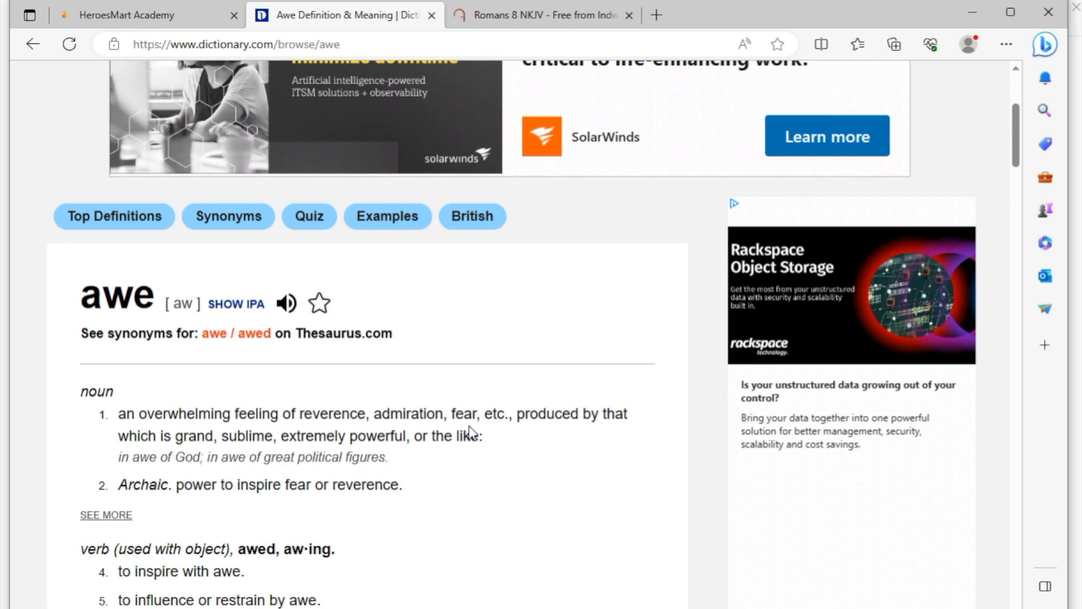
{"action": "mouse_move", "coordinate": [609, 421]}
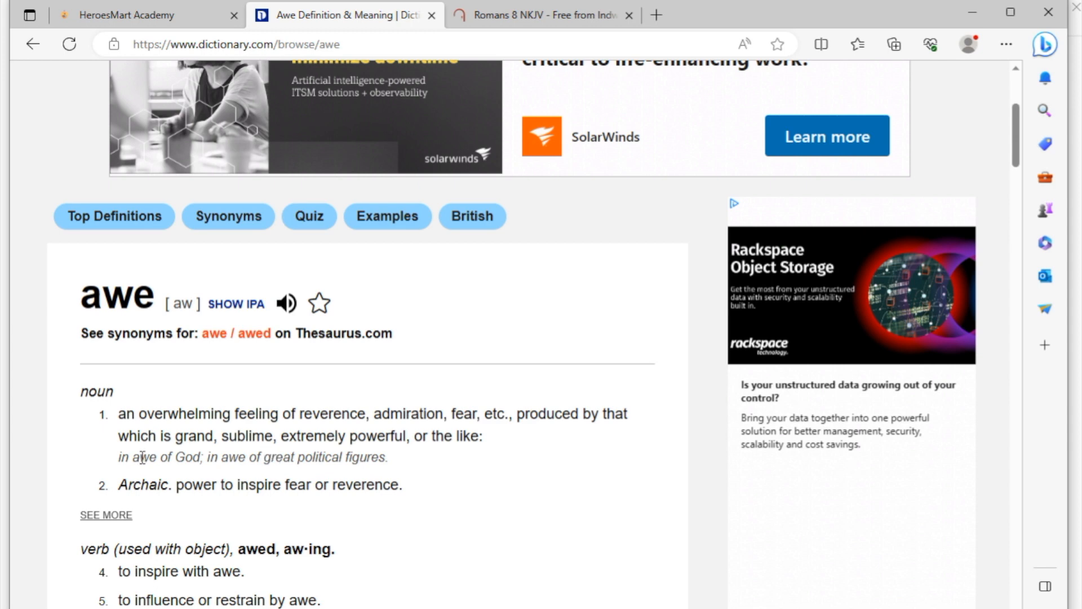
{"action": "mouse_move", "coordinate": [268, 473]}
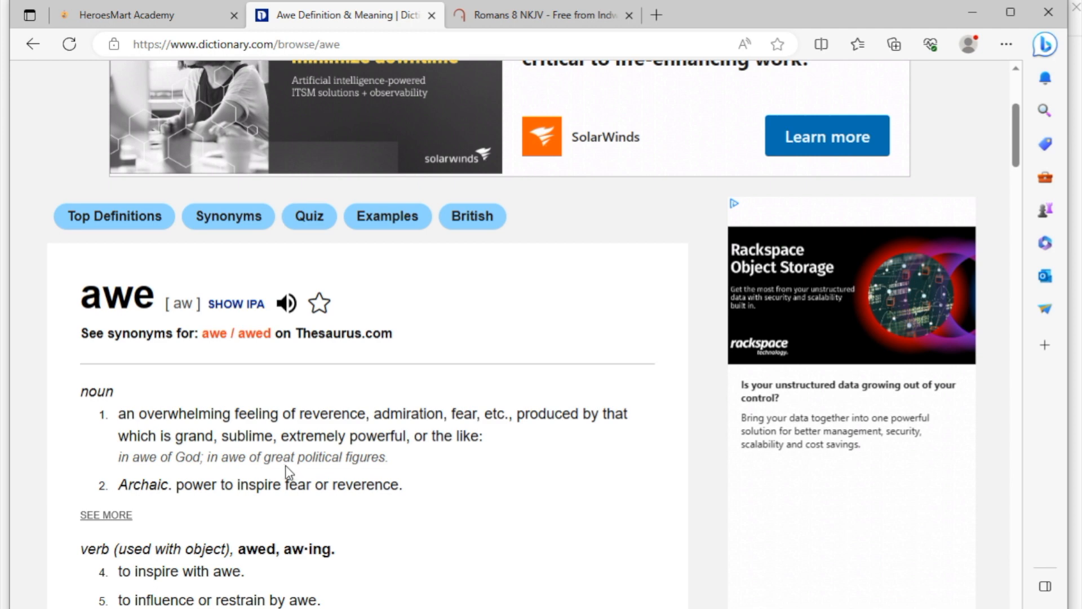
{"action": "mouse_move", "coordinate": [277, 421]}
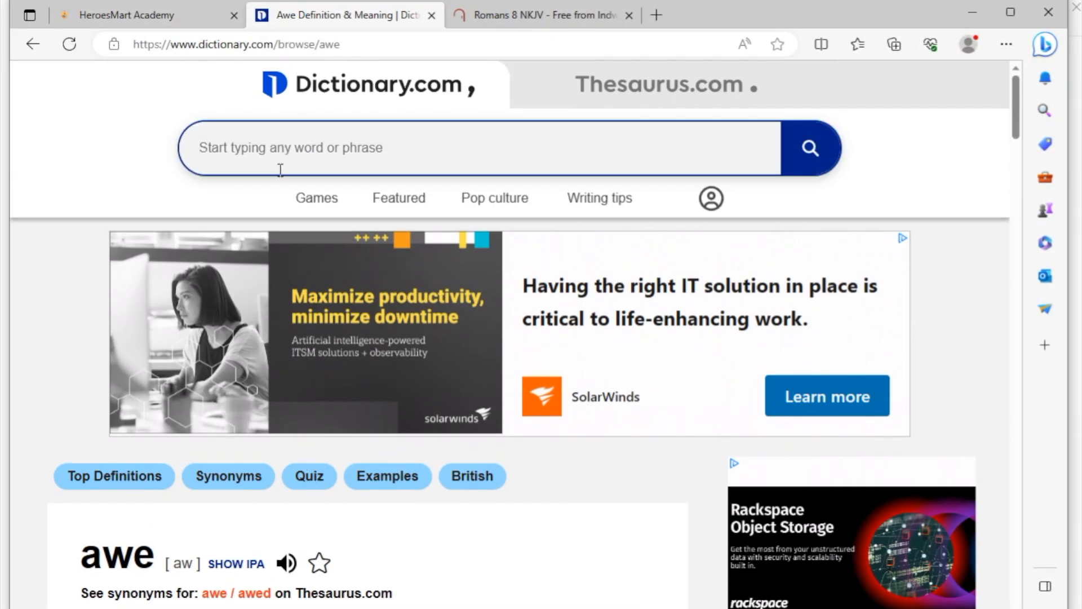
- Search 'testament' on Dictionary.com and scroll through its Bible sense and British definitions
{"action": "type", "text": "testamen"}
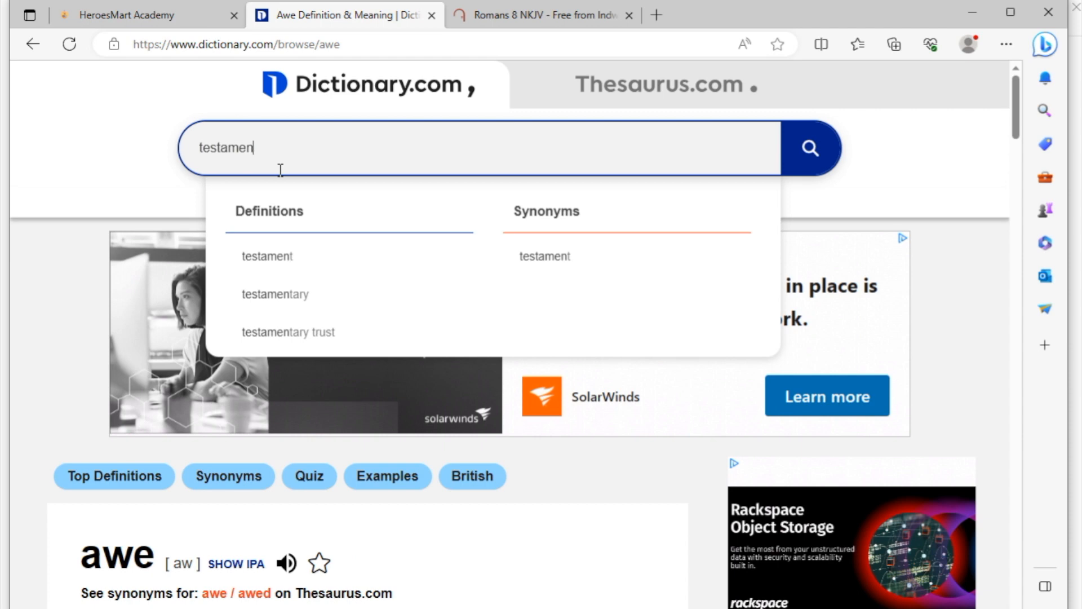
{"action": "left_click", "coordinate": [266, 256]}
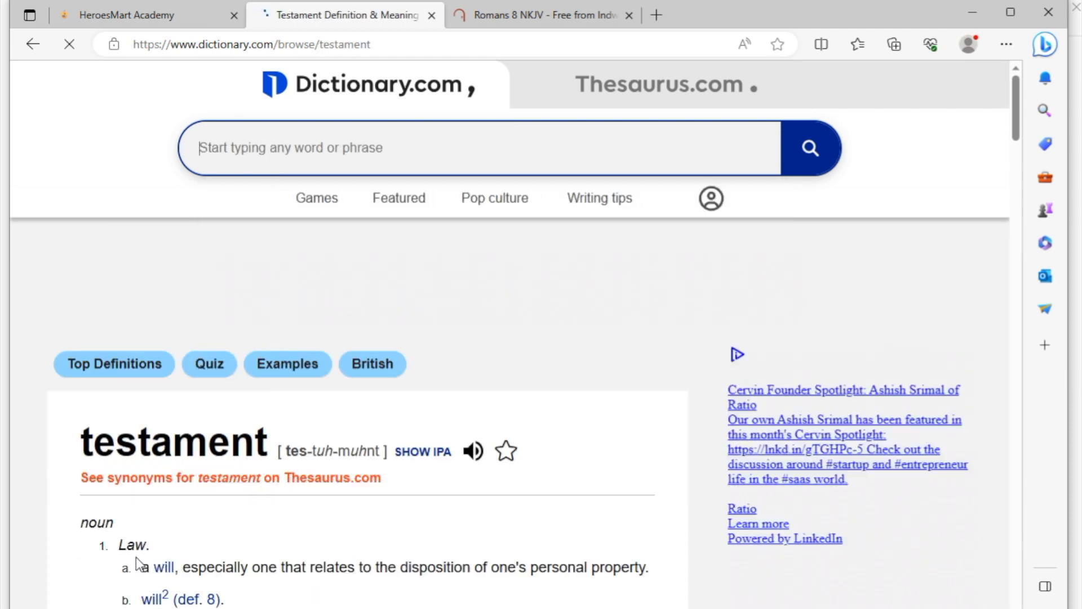
{"action": "scroll", "scroll_direction": "down", "scroll_amount": 3}
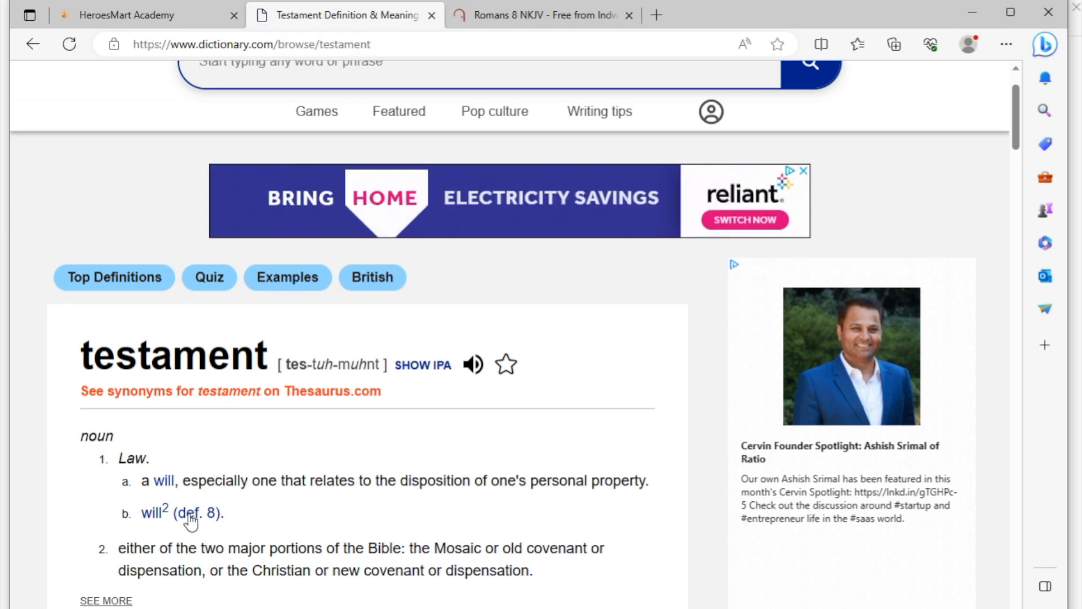
{"action": "scroll", "scroll_direction": "down", "scroll_amount": 3}
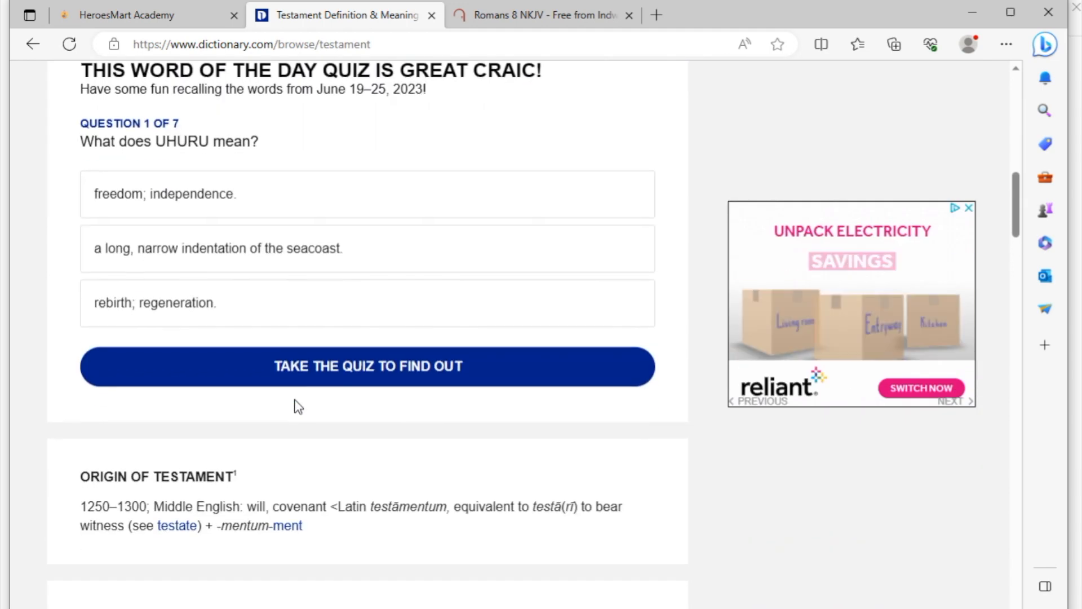
{"action": "scroll", "scroll_direction": "down", "scroll_amount": 3}
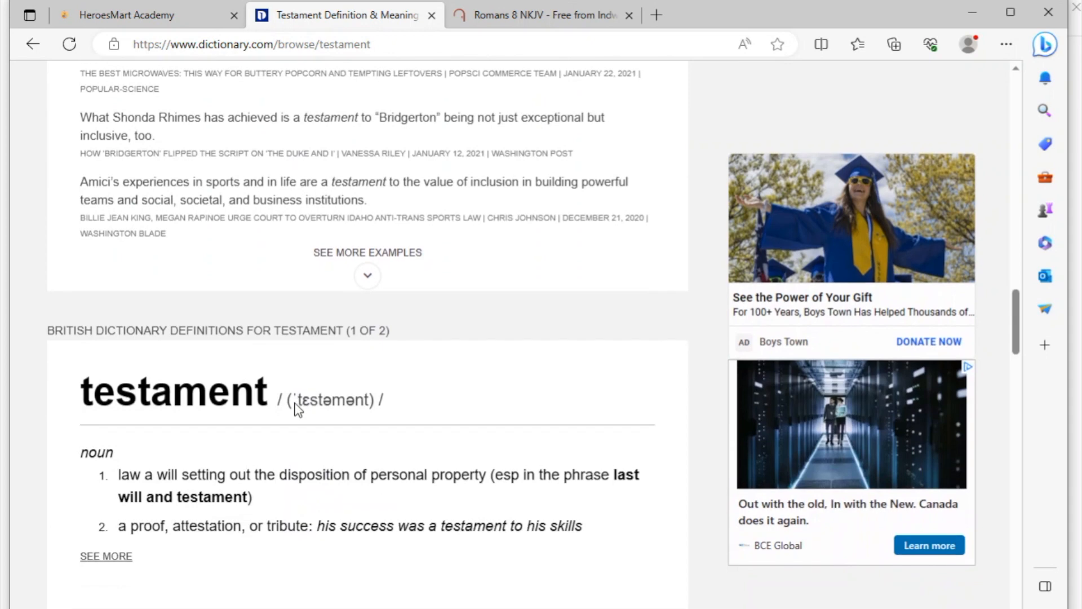
{"action": "scroll", "scroll_direction": "down", "scroll_amount": 3}
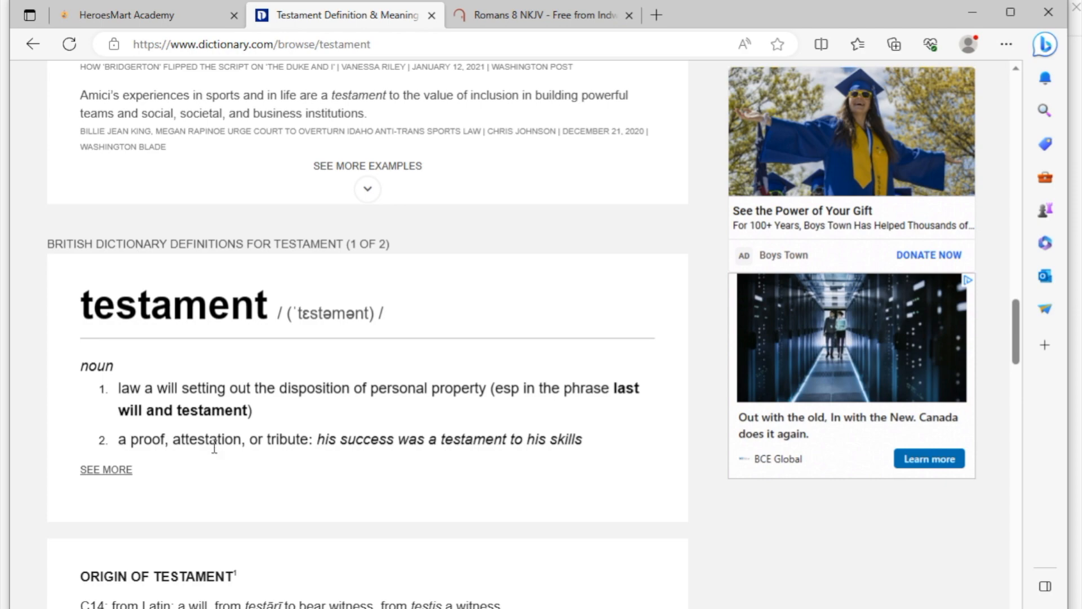
{"action": "mouse_move", "coordinate": [289, 435]}
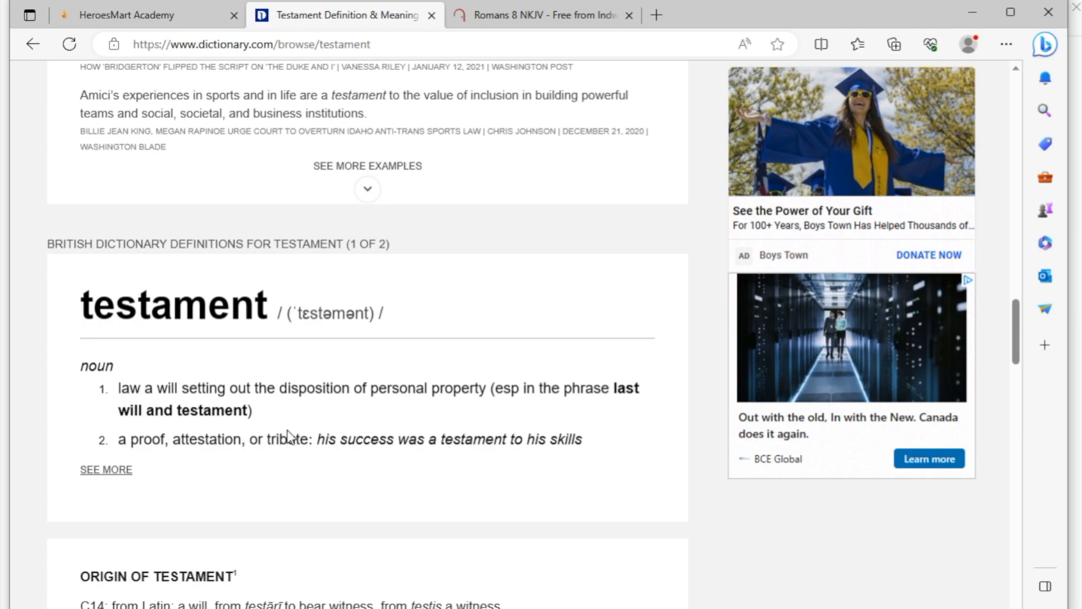
{"action": "scroll", "scroll_direction": "down", "scroll_amount": 3}
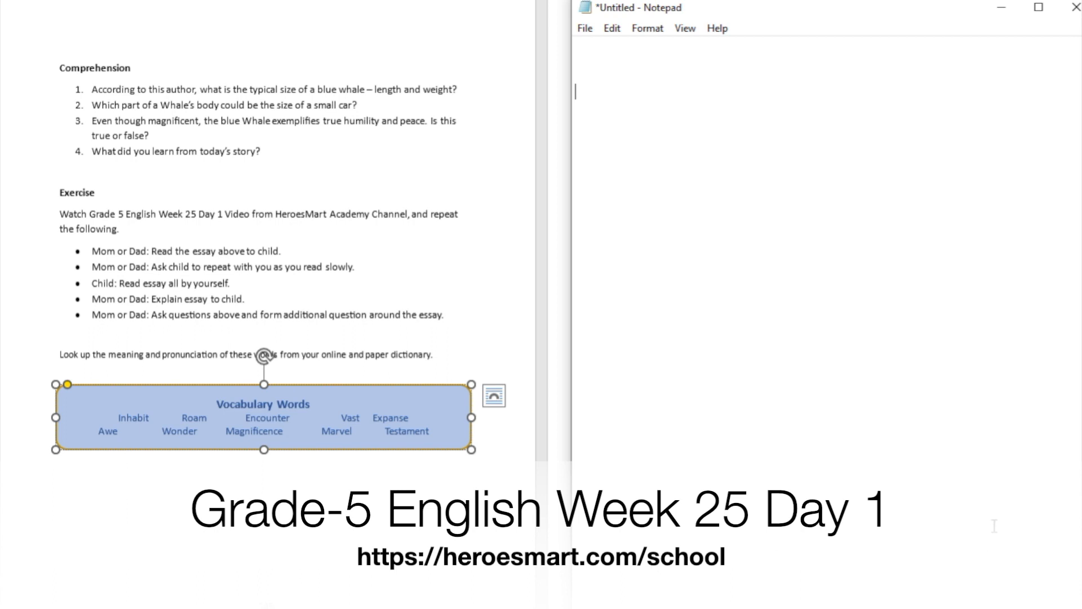
{"action": "mouse_move", "coordinate": [911, 428]}
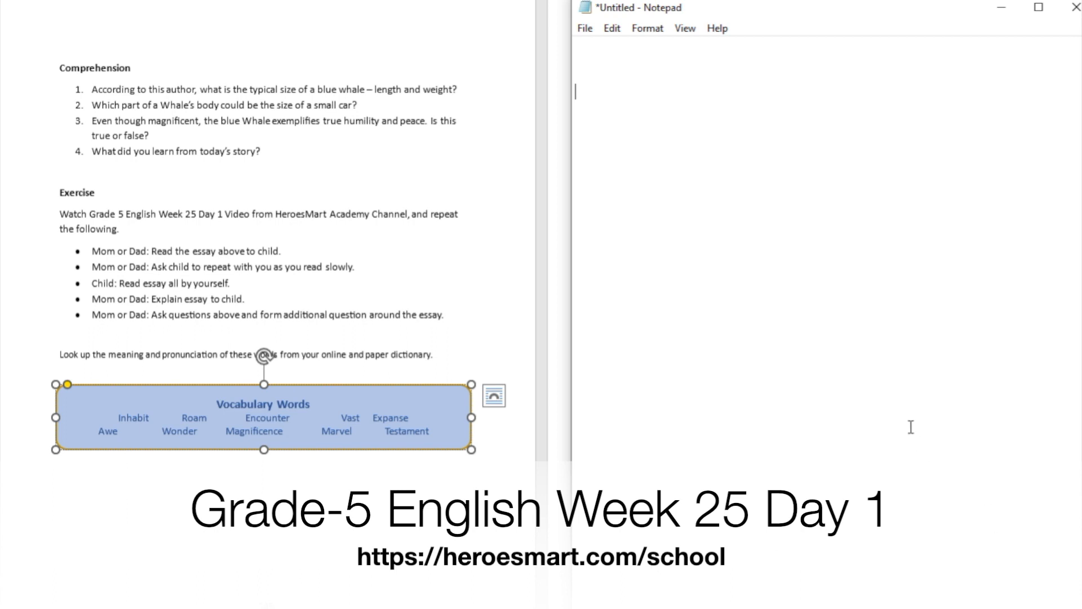
{"action": "mouse_move", "coordinate": [911, 408]}
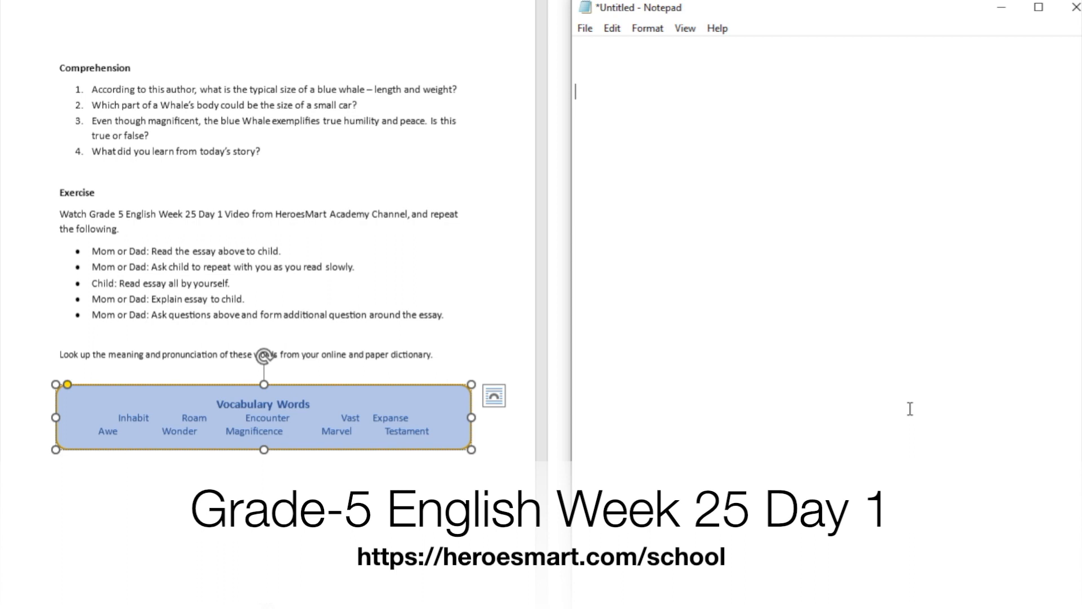
{"action": "mouse_move", "coordinate": [941, 403]}
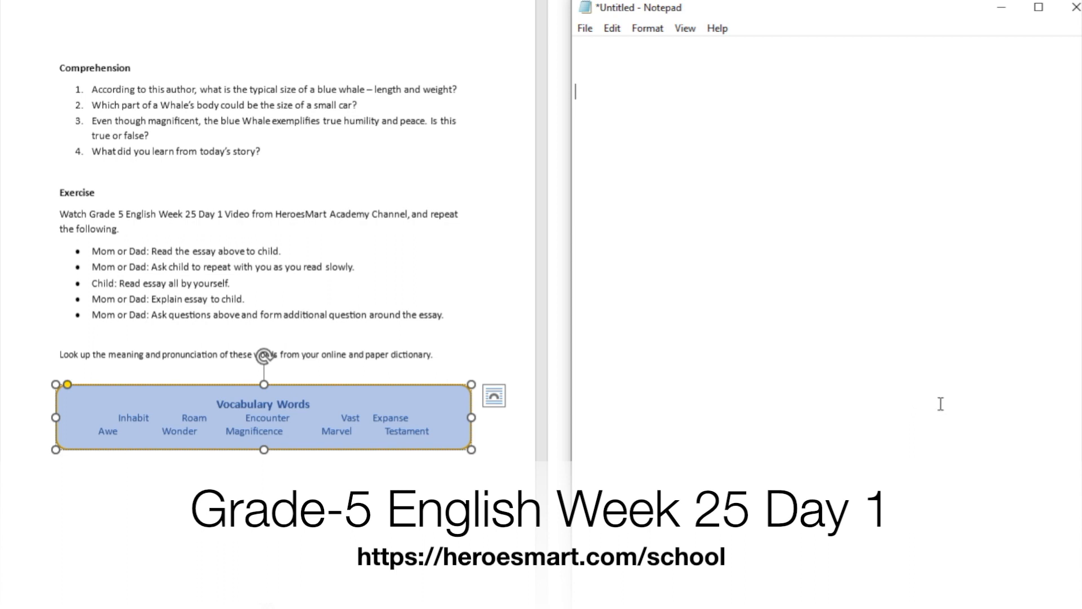
{"action": "mouse_move", "coordinate": [788, 25]}
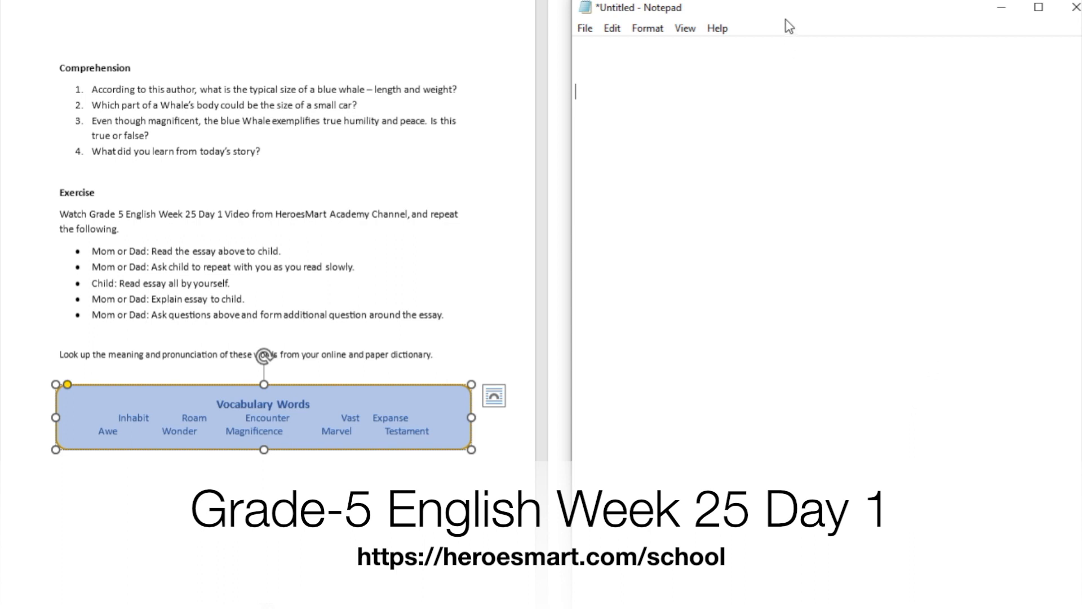